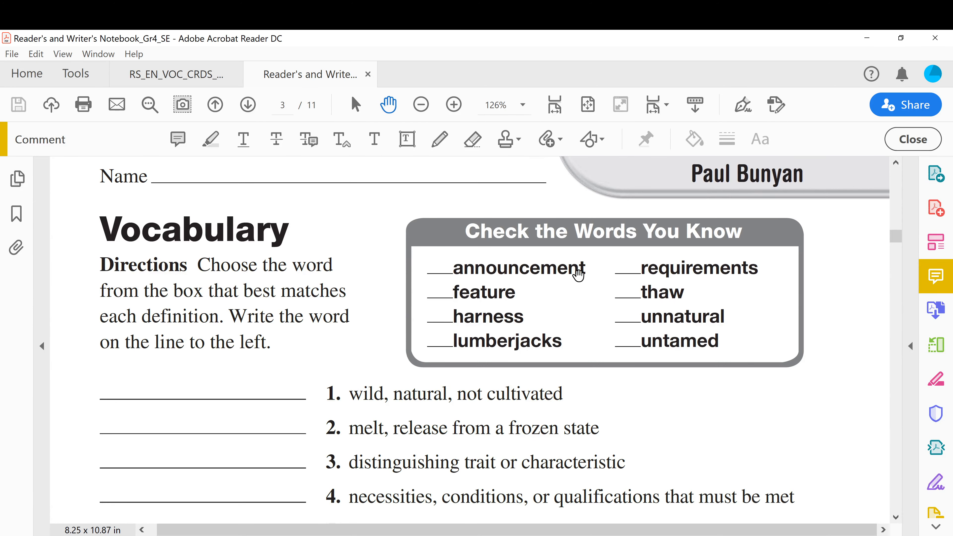
pyautogui.moveTo(522, 303)
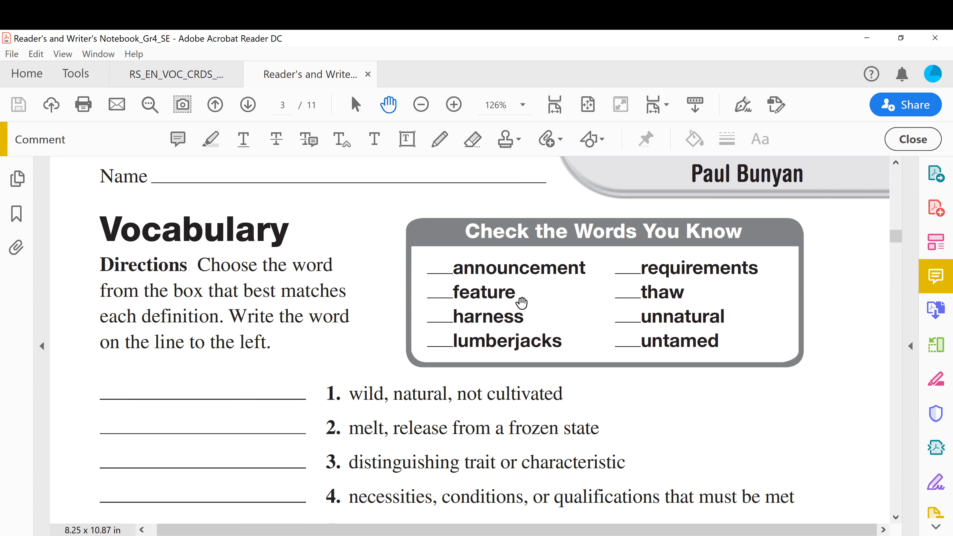
pyautogui.moveTo(523, 303)
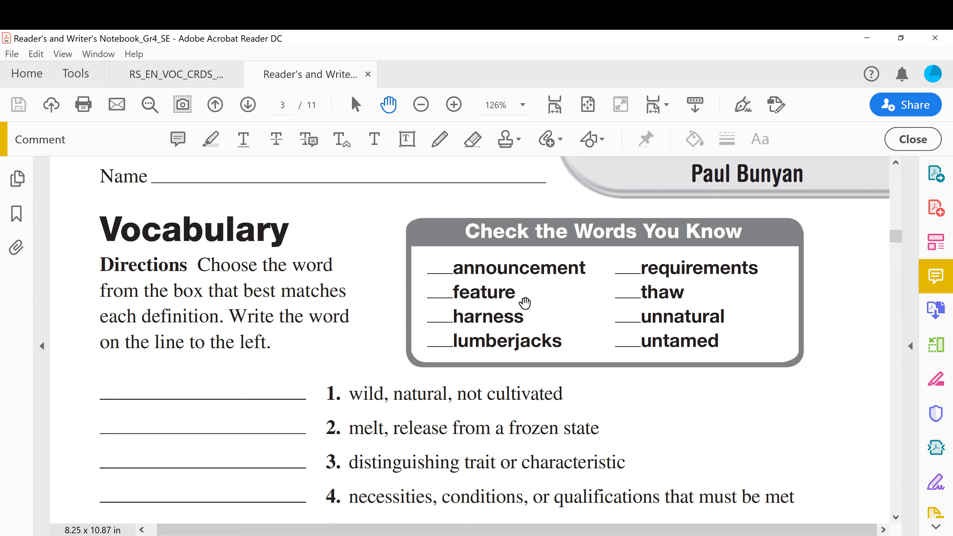
pyautogui.moveTo(581, 344)
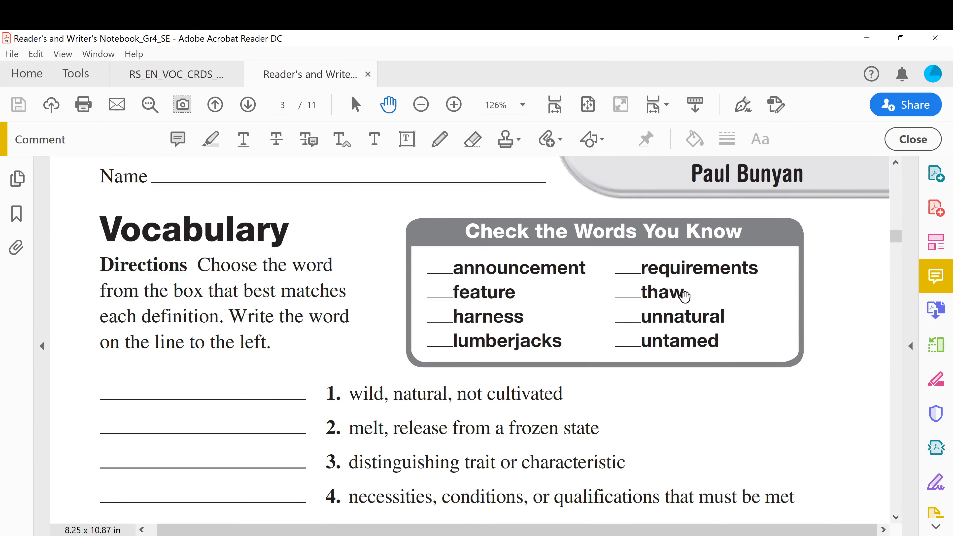
pyautogui.moveTo(458, 258)
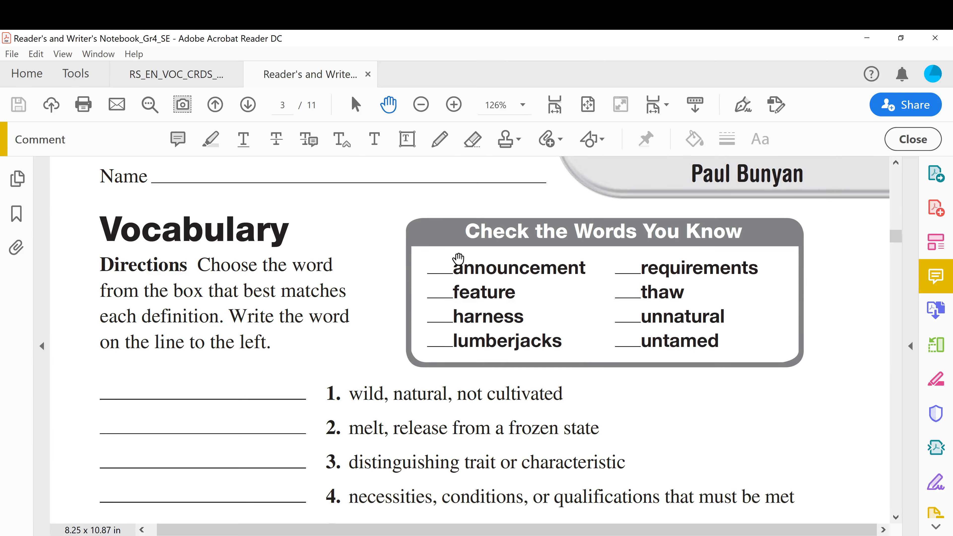
# Switch to the RS_EN_VOC_CRDS vocabulary cards and page through the announcement card to its routine page
pyautogui.doubleClick(257, 342)
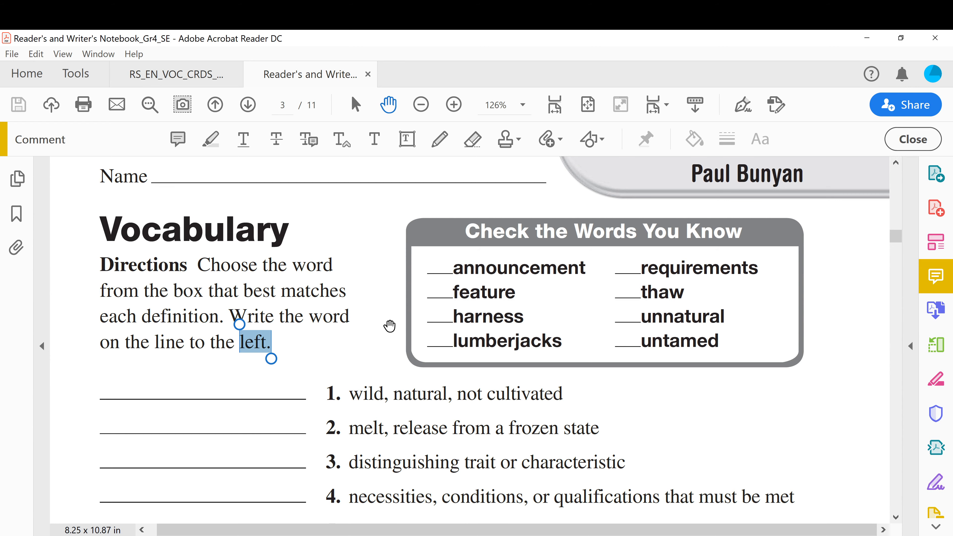
pyautogui.scroll(-3)
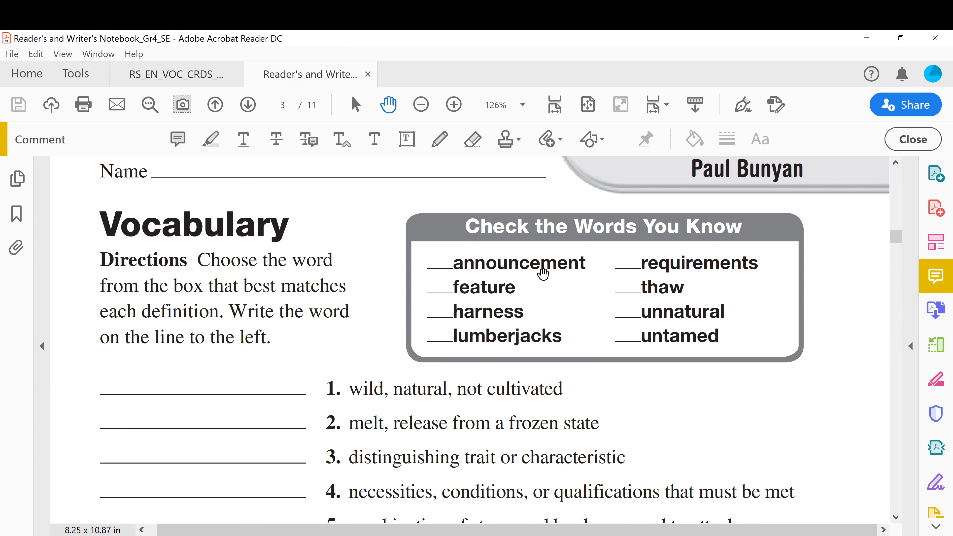
pyautogui.click(176, 74)
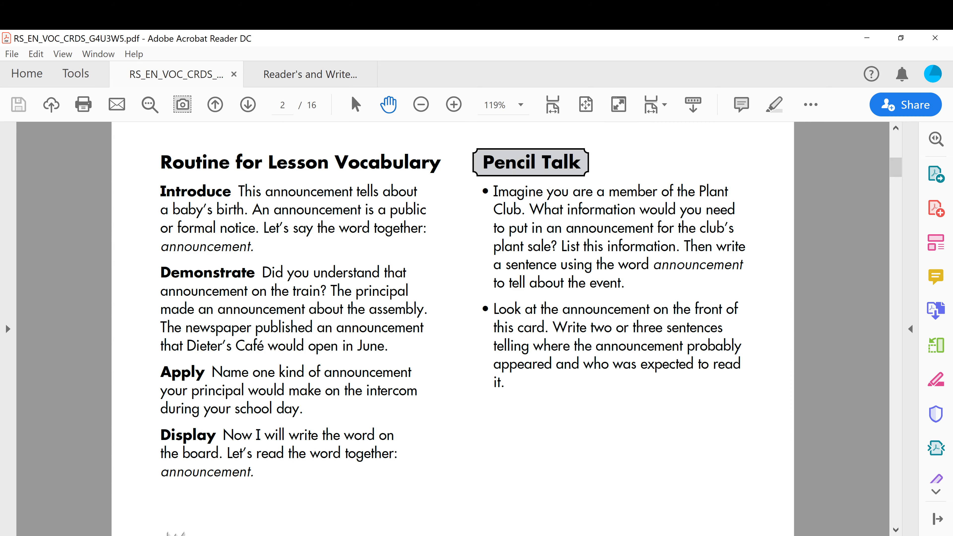
pyautogui.click(215, 104)
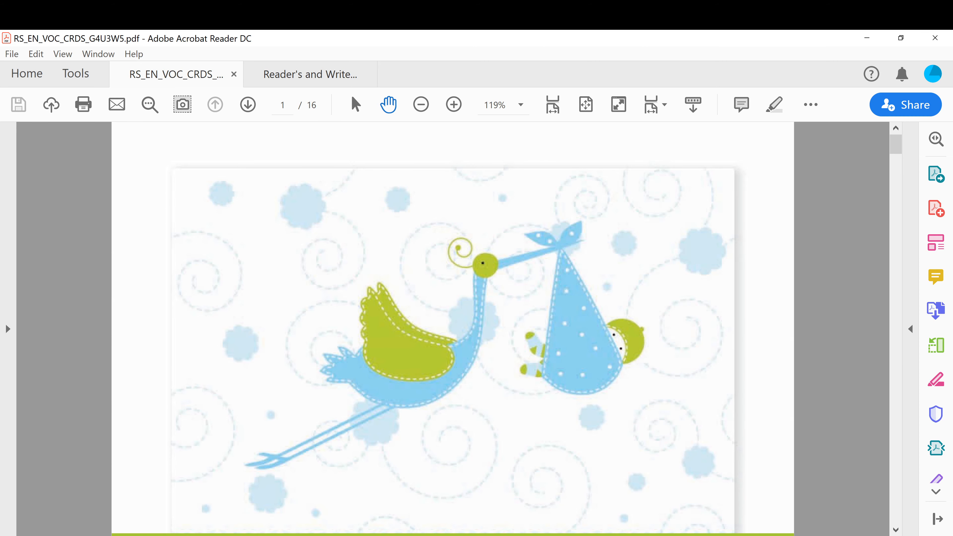
pyautogui.scroll(-3)
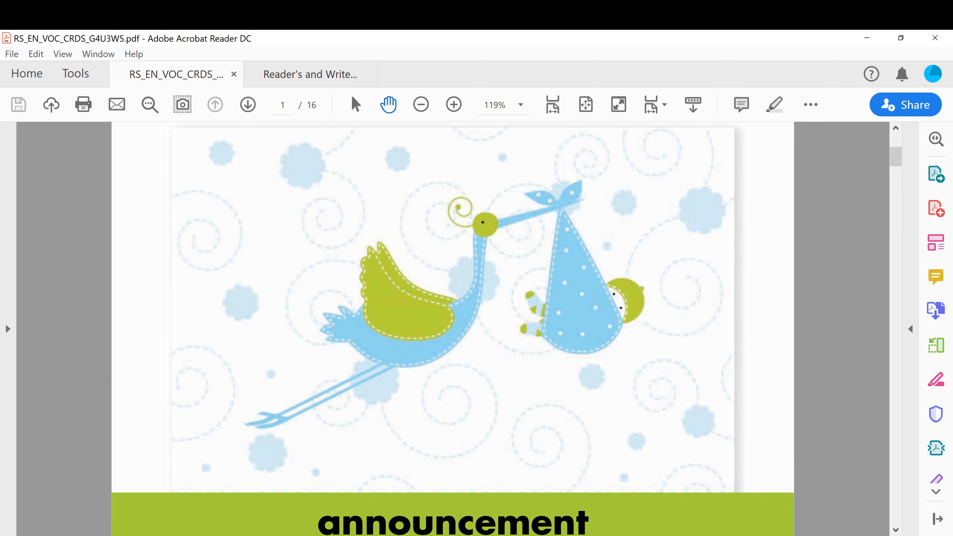
pyautogui.click(247, 104)
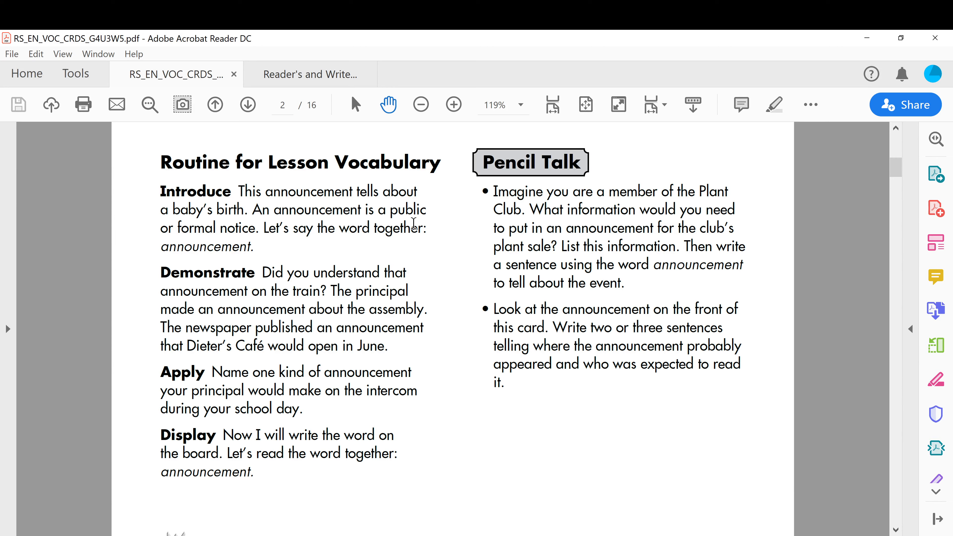
pyautogui.moveTo(247, 237)
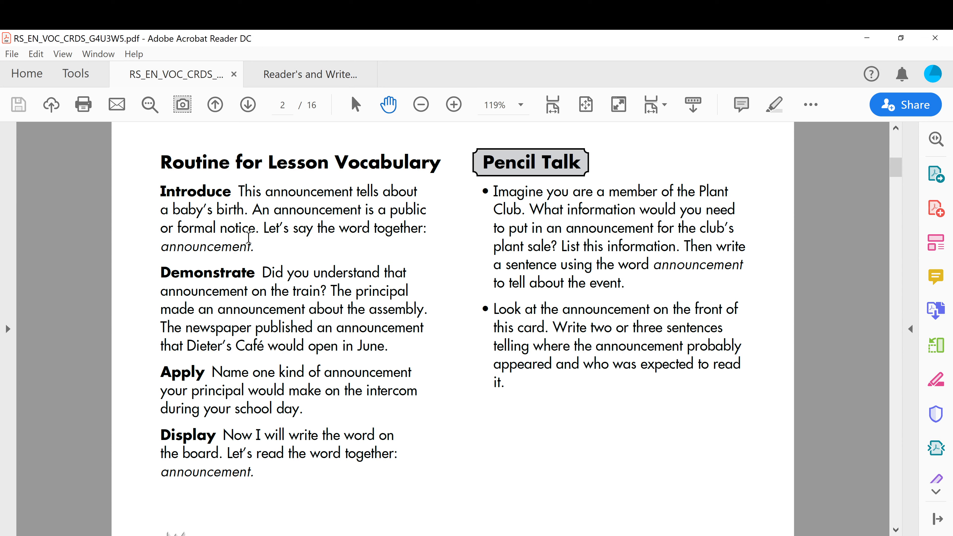
pyautogui.moveTo(247, 238)
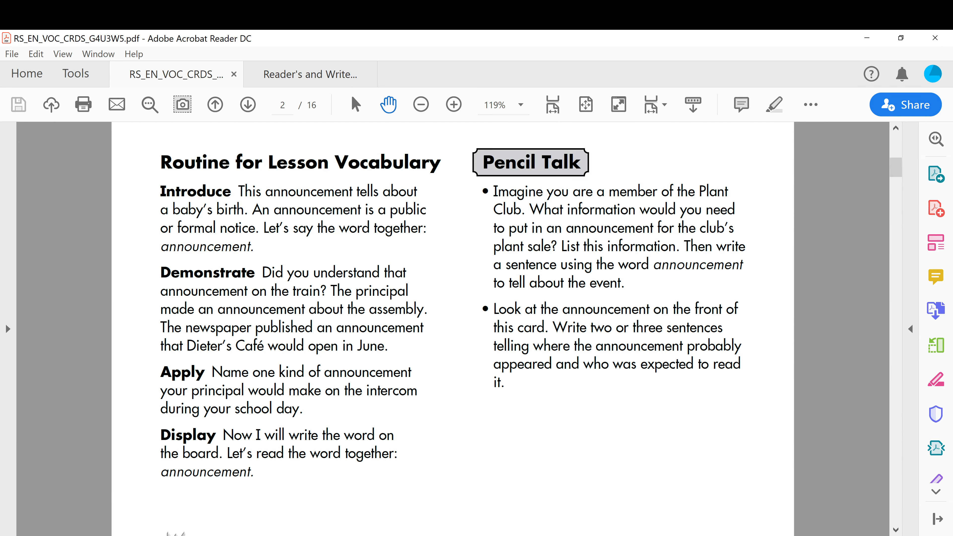
pyautogui.moveTo(244, 238)
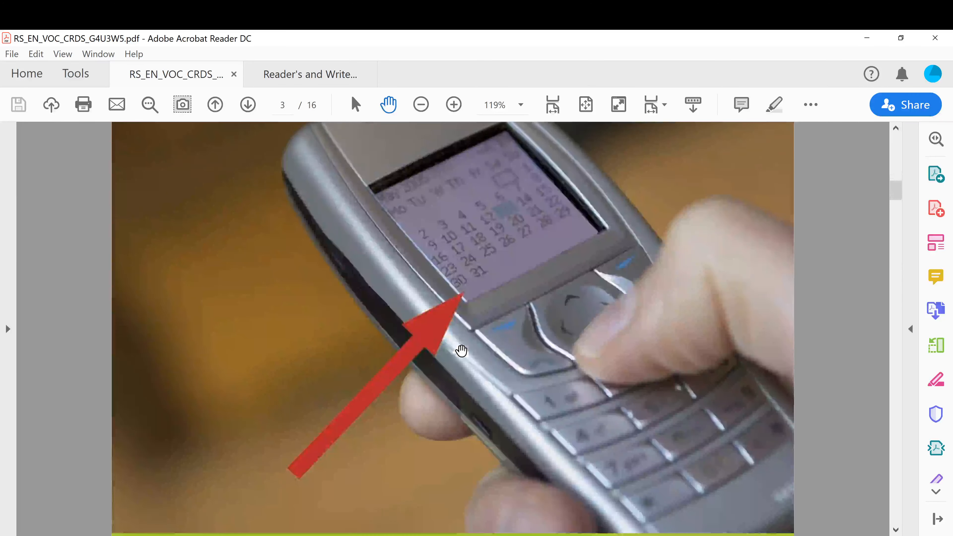
# Page through the mobile phone feature card and routine, reaching the harness picture card
pyautogui.scroll(-3)
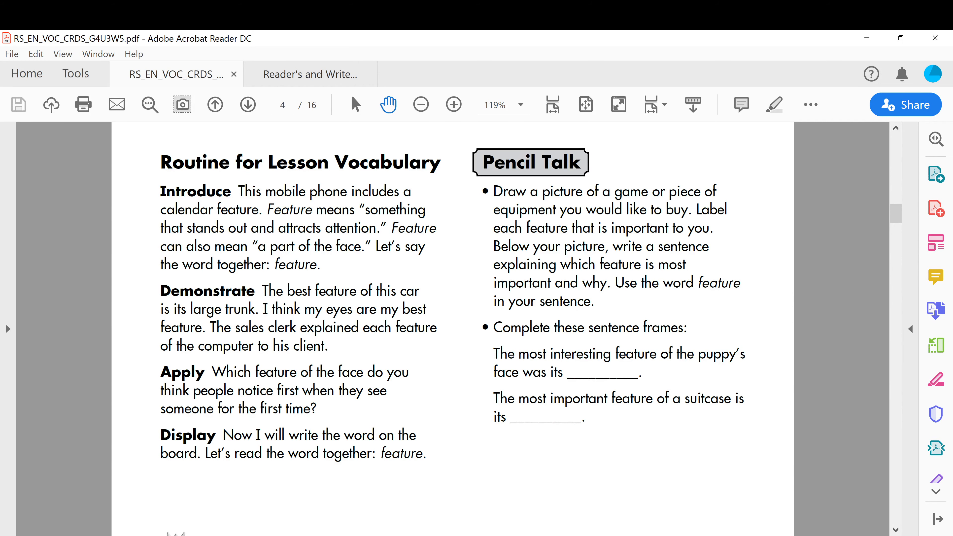
pyautogui.click(215, 104)
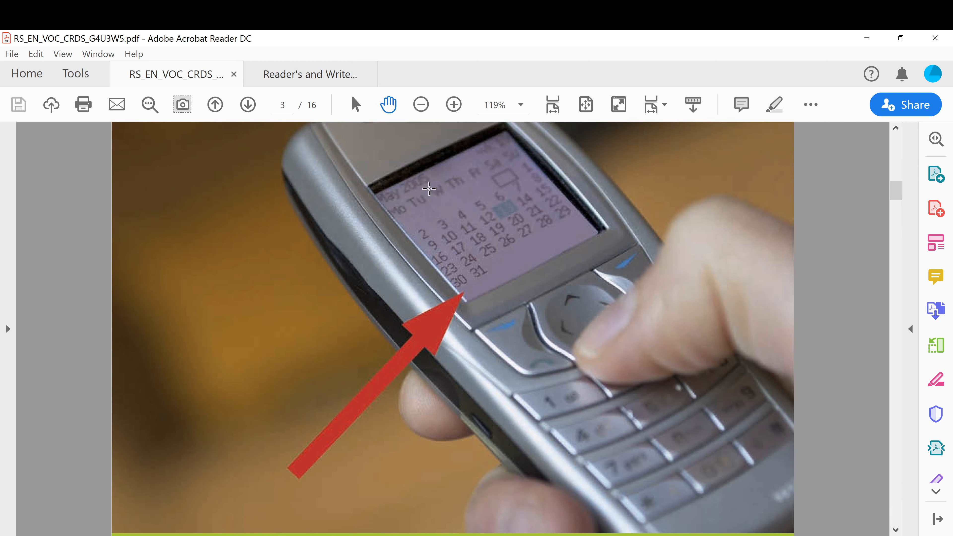
pyautogui.moveTo(430, 187)
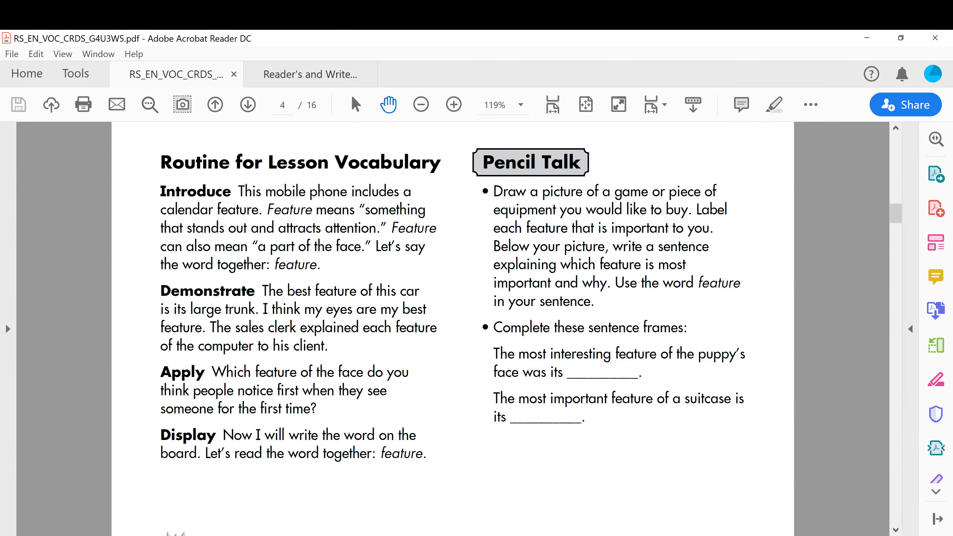
pyautogui.moveTo(236, 241)
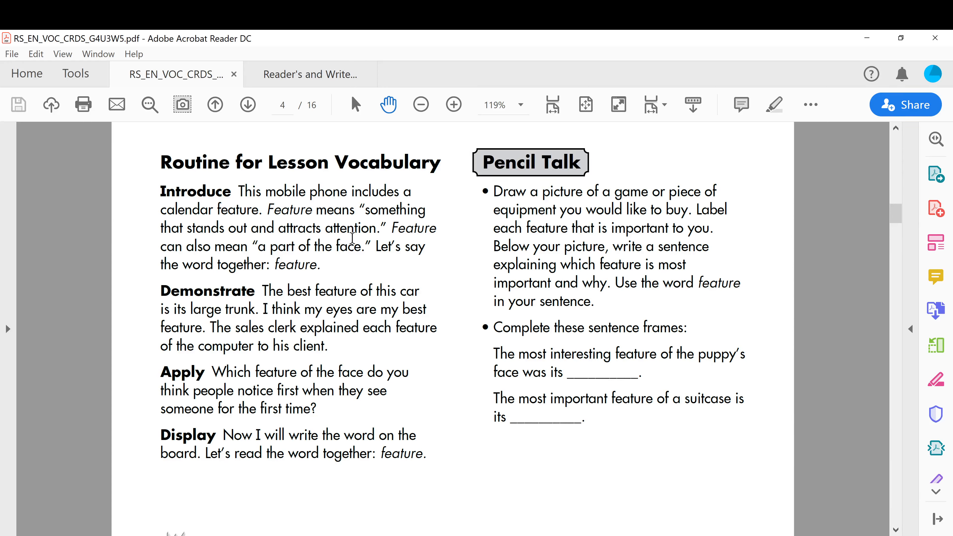
pyautogui.scroll(-3)
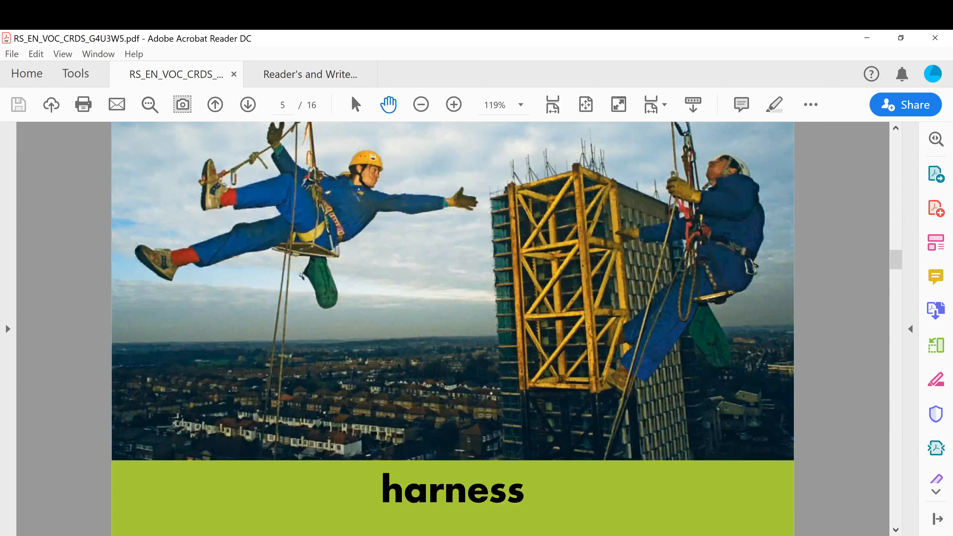
# Page through the harness routine and picture card to the two-men-sawing-a-log picture card
pyautogui.click(246, 104)
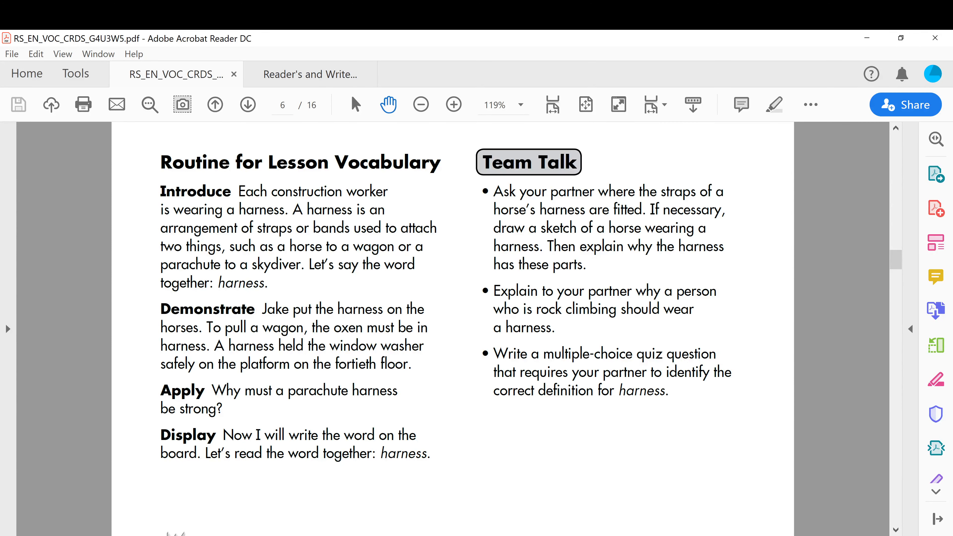
pyautogui.moveTo(368, 198)
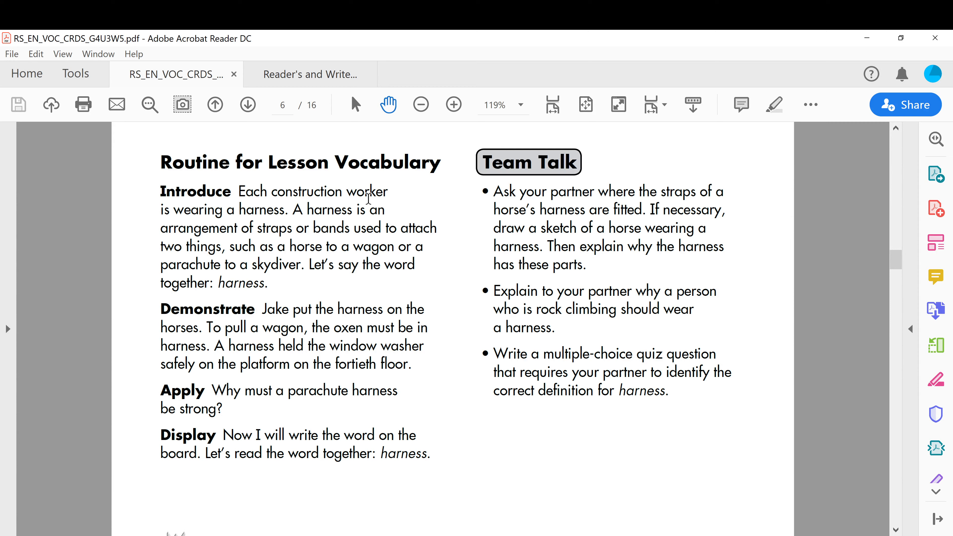
pyautogui.click(214, 103)
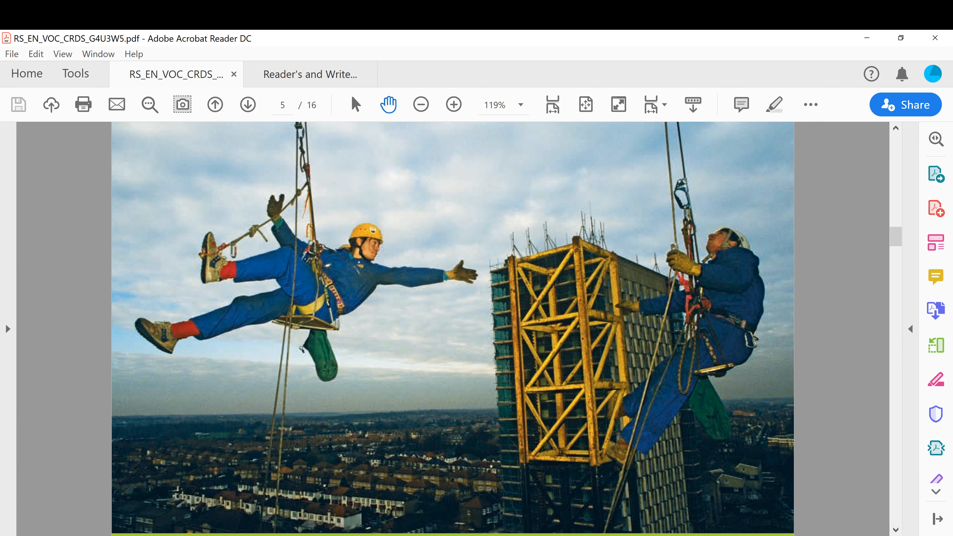
pyautogui.scroll(-3)
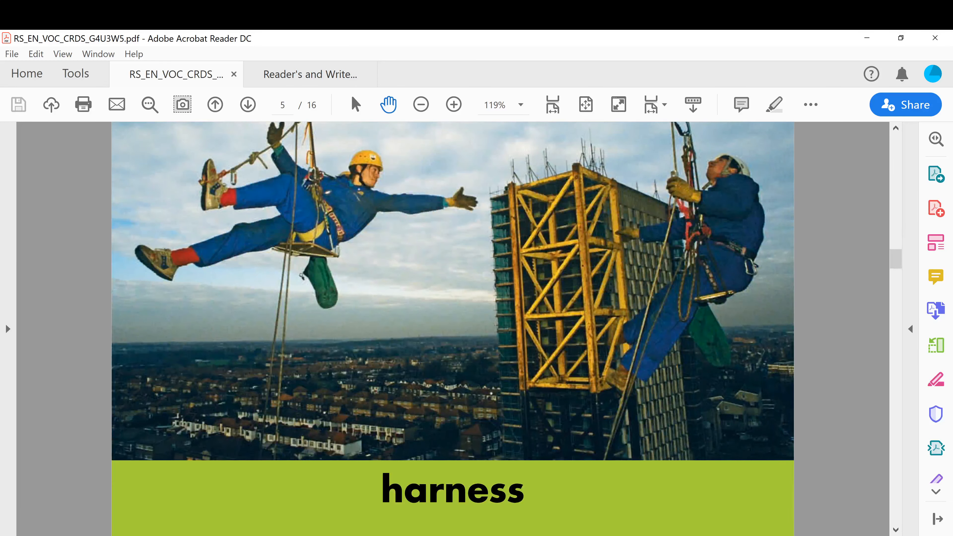
pyautogui.click(247, 104)
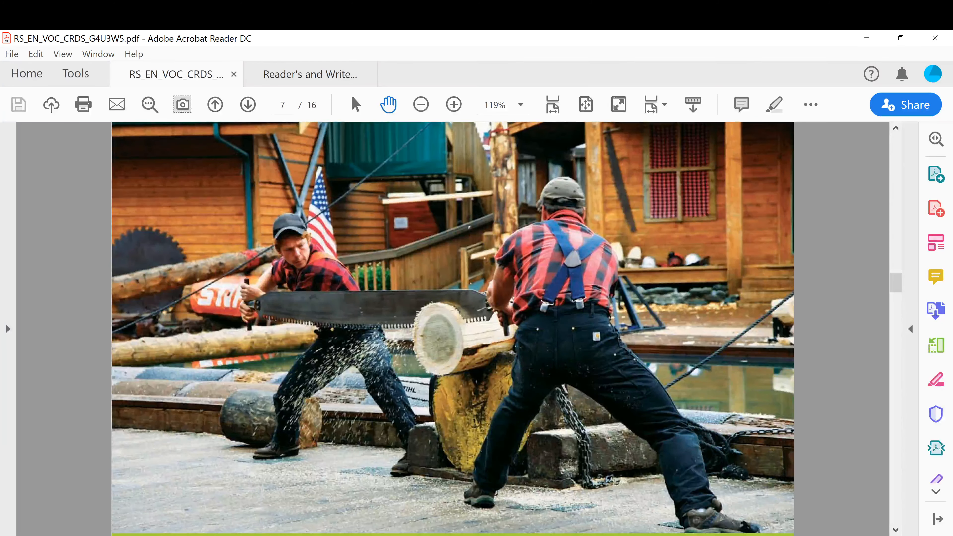
# Scroll to page 8, the lumberjacks vocabulary routine with its Action! activities
pyautogui.scroll(-3)
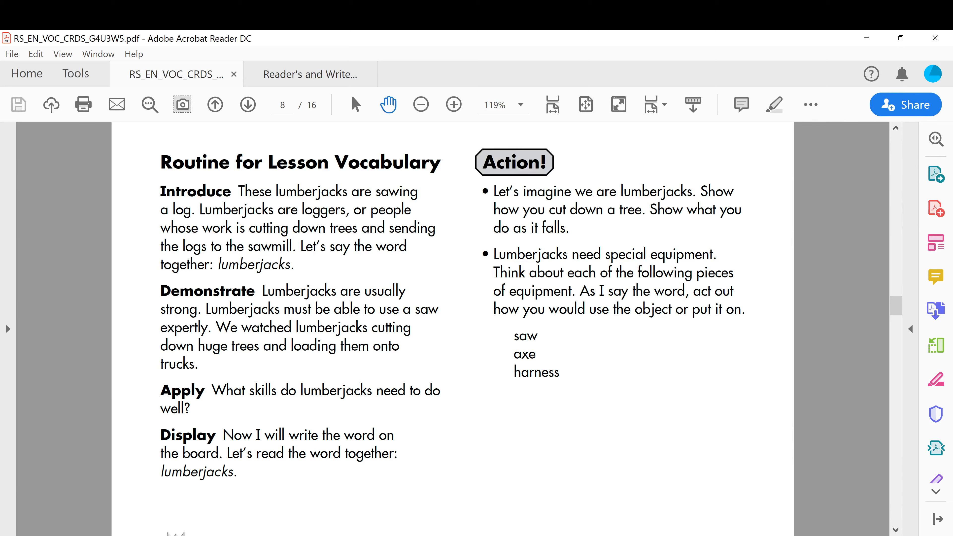
pyautogui.moveTo(377, 212)
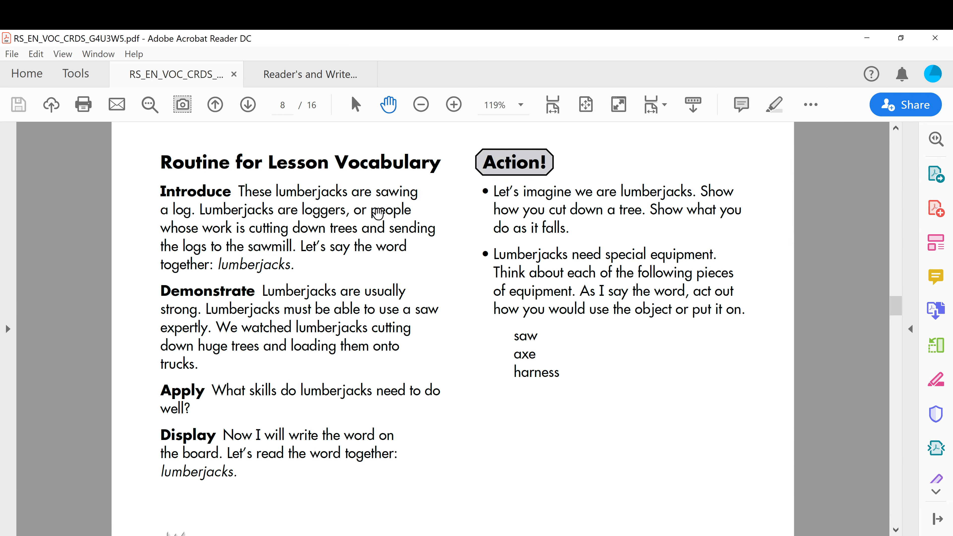
pyautogui.moveTo(277, 233)
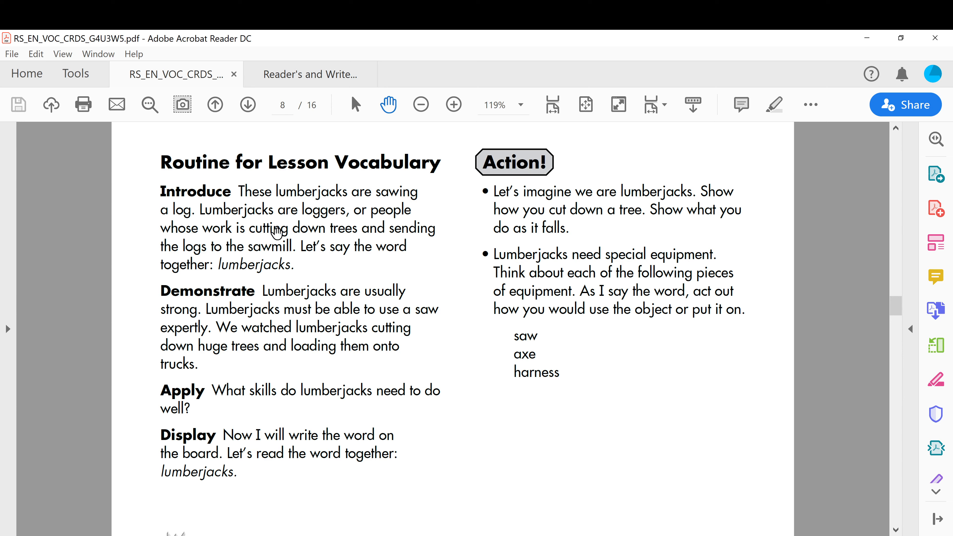
pyautogui.moveTo(353, 236)
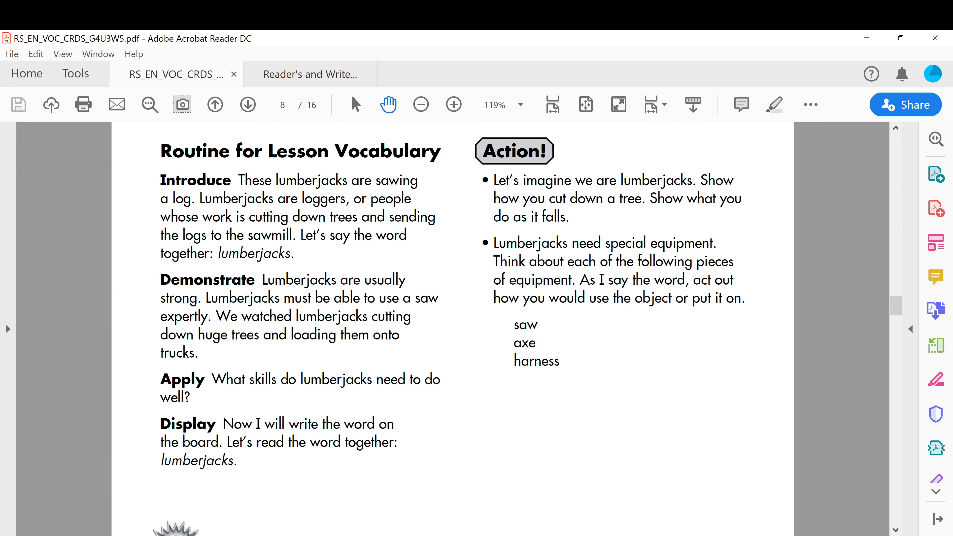
# Advance past the requirements routine on page 10 toward the thaw snowman card
pyautogui.click(247, 104)
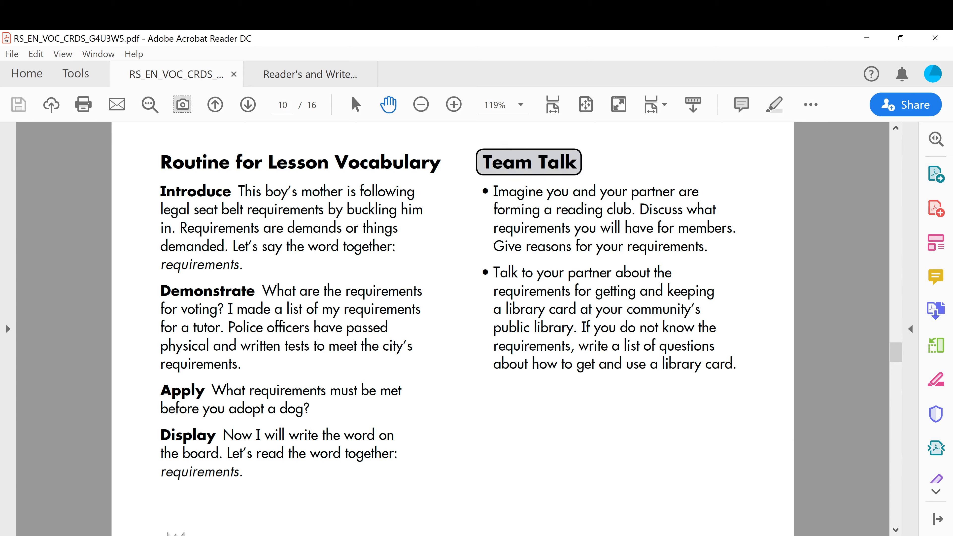
pyautogui.moveTo(374, 238)
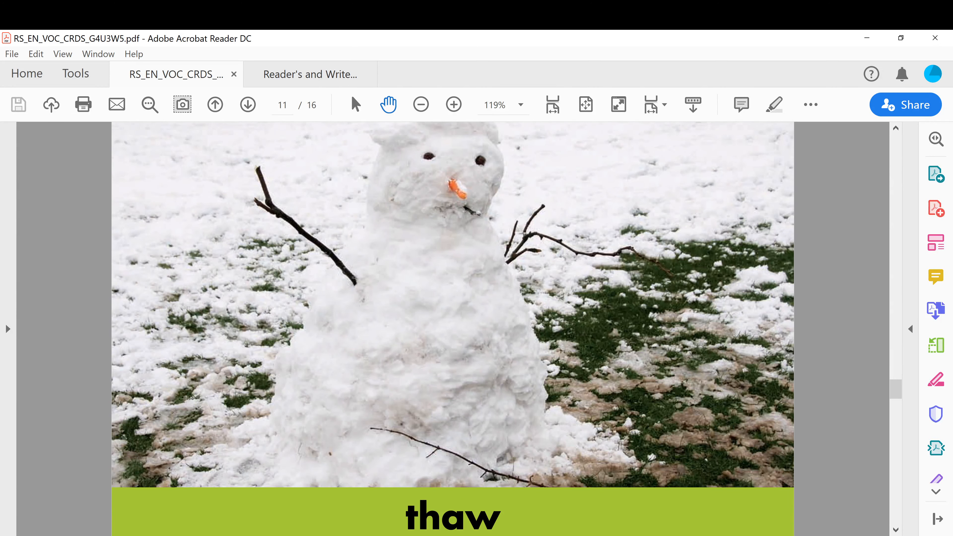
# Scroll to page 13, the frog-on-skateboard picture card for unnatural
pyautogui.scroll(-3)
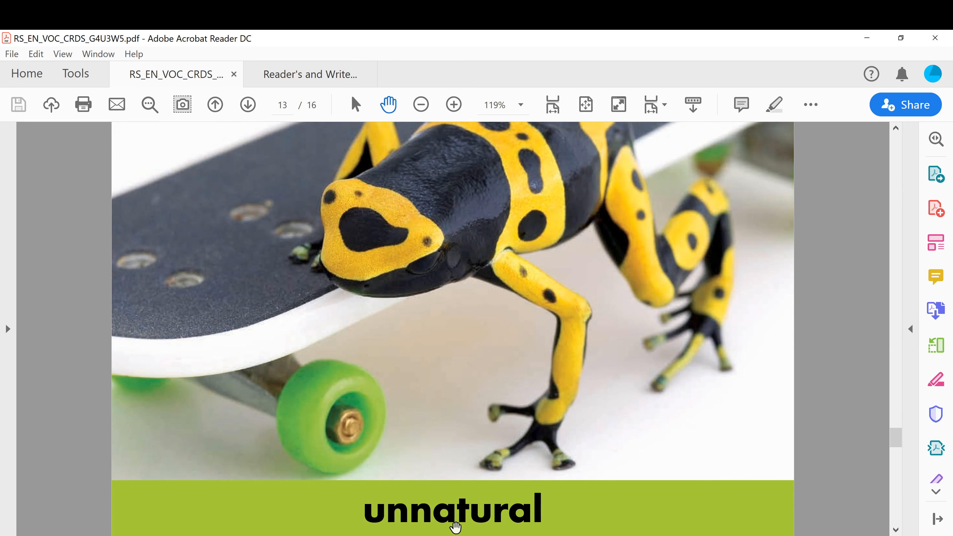
# Scroll past the unnatural routine page to page 15, the running horses picture card
pyautogui.scroll(-3)
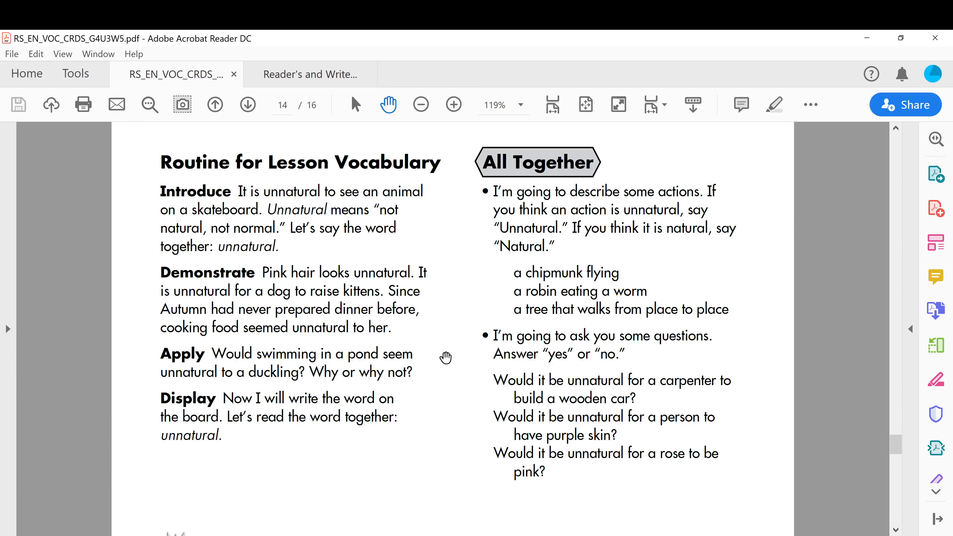
pyautogui.moveTo(364, 224)
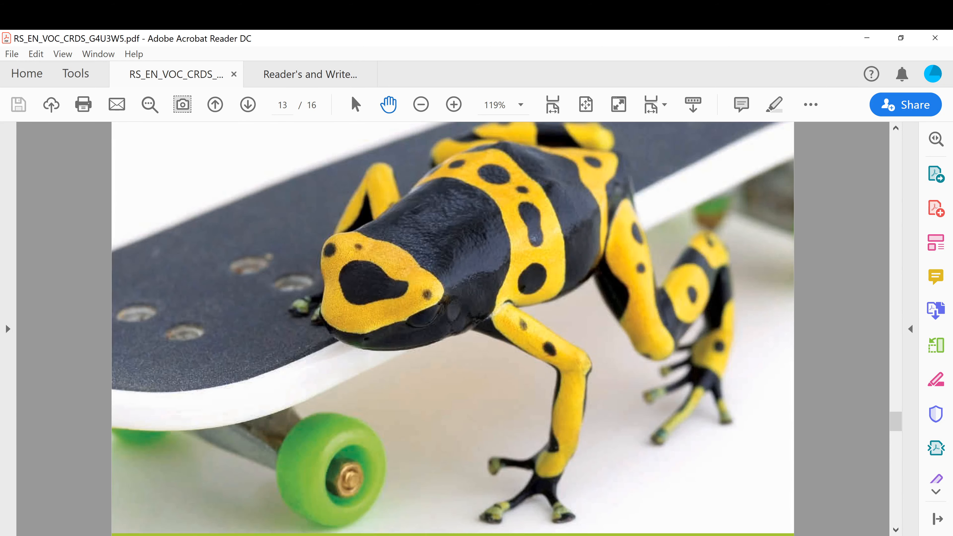
pyautogui.scroll(-3)
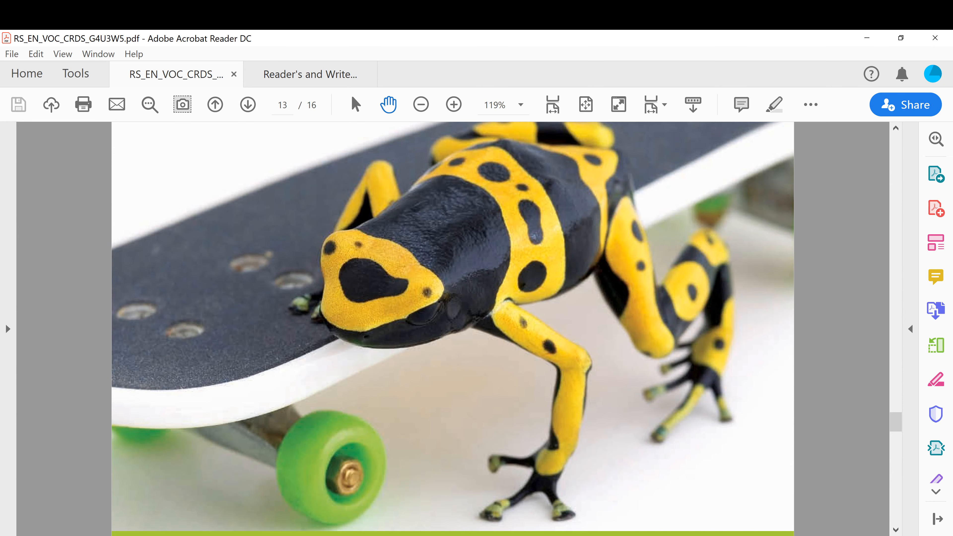
pyautogui.click(247, 104)
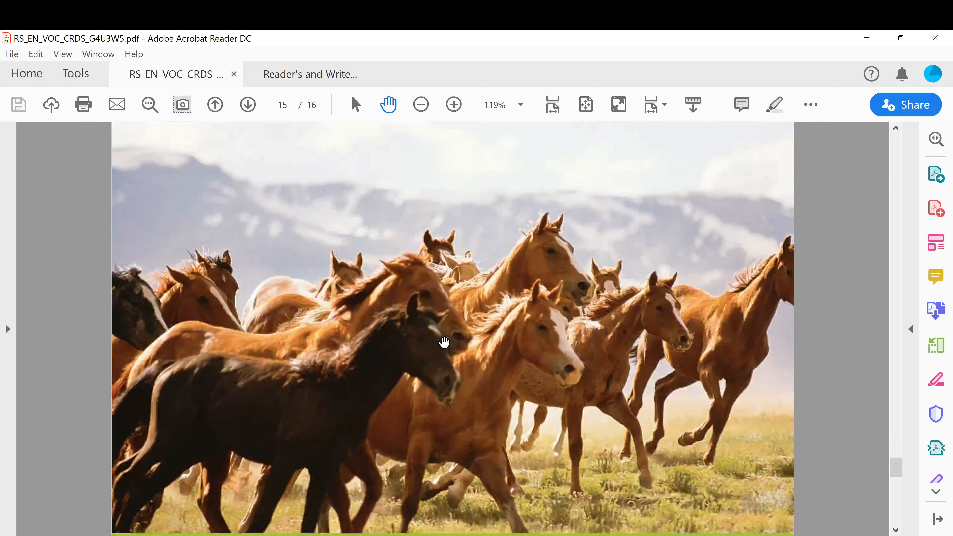
# Reach page 16, the untamed routine, then return to the Paul Bunyan worksheet tab
pyautogui.scroll(-3)
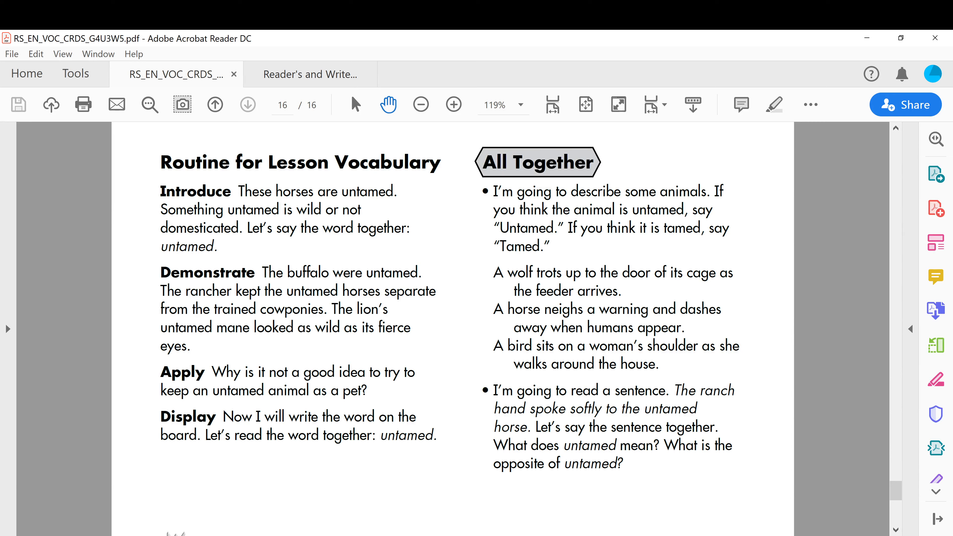
pyautogui.moveTo(314, 223)
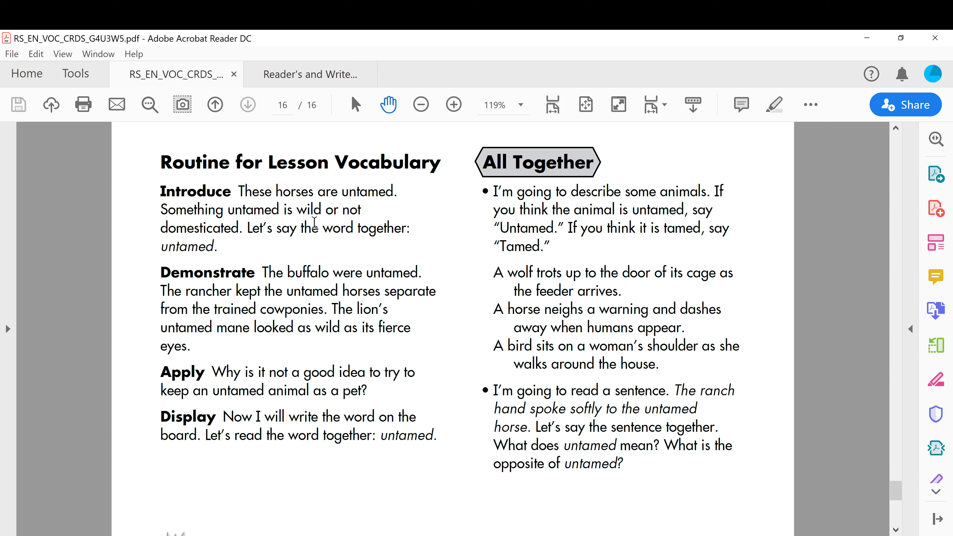
pyautogui.click(311, 74)
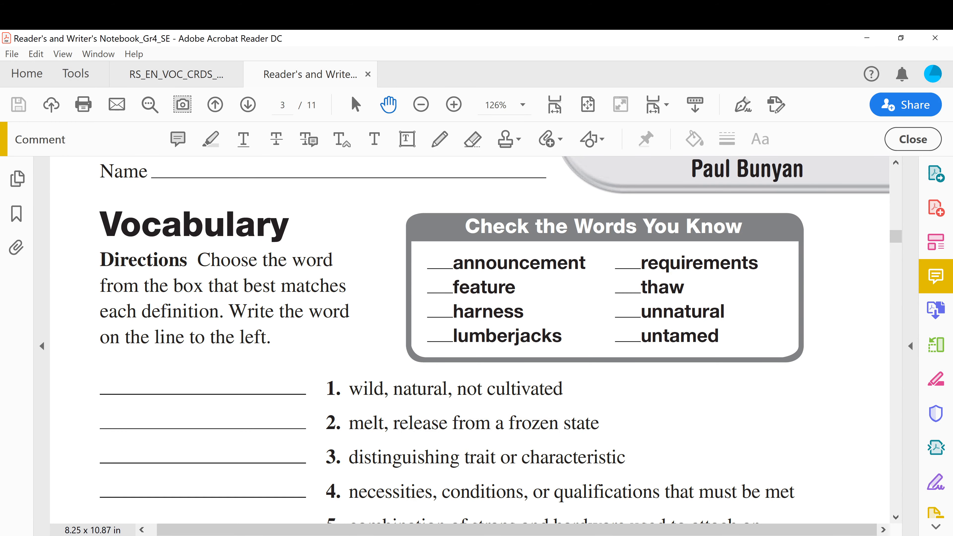
# Scroll the worksheet to the word box and definitions one through five
pyautogui.scroll(-3)
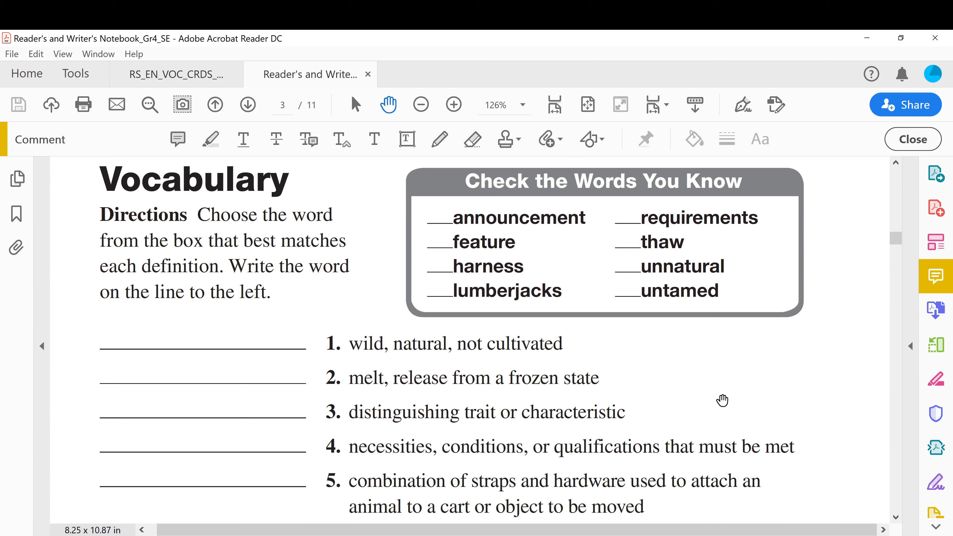
pyautogui.moveTo(720, 400)
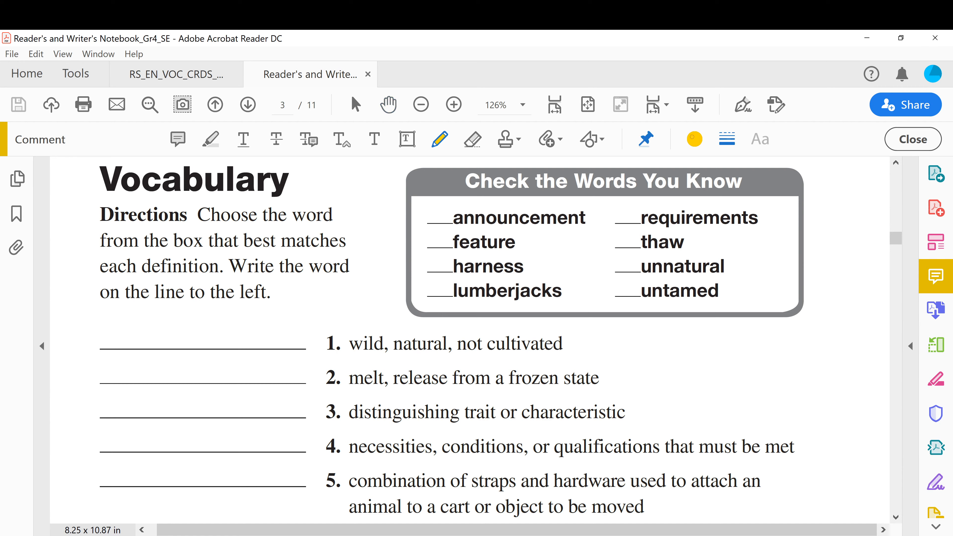
# Set the freehand drawing ink colour to orange for writing 'untamed' on line 1
pyautogui.click(693, 138)
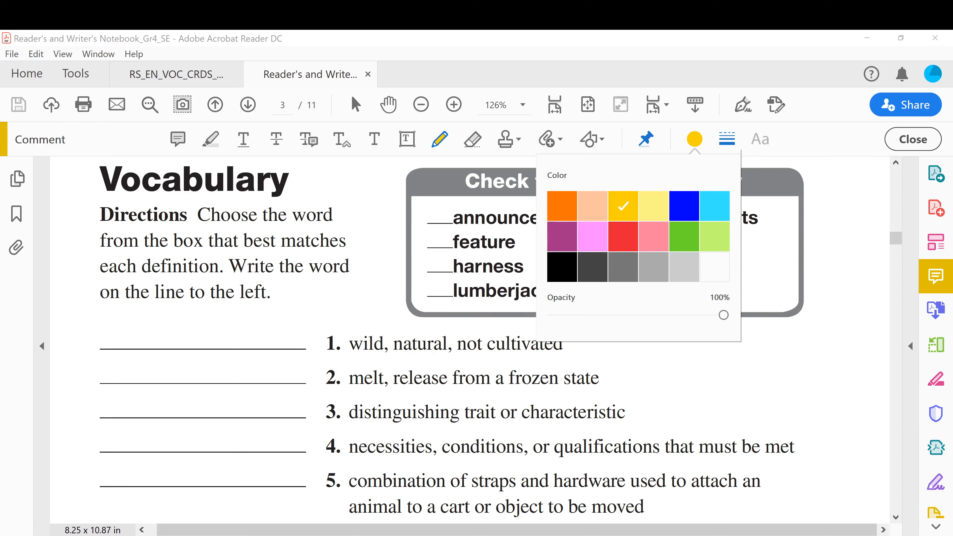
pyautogui.click(561, 205)
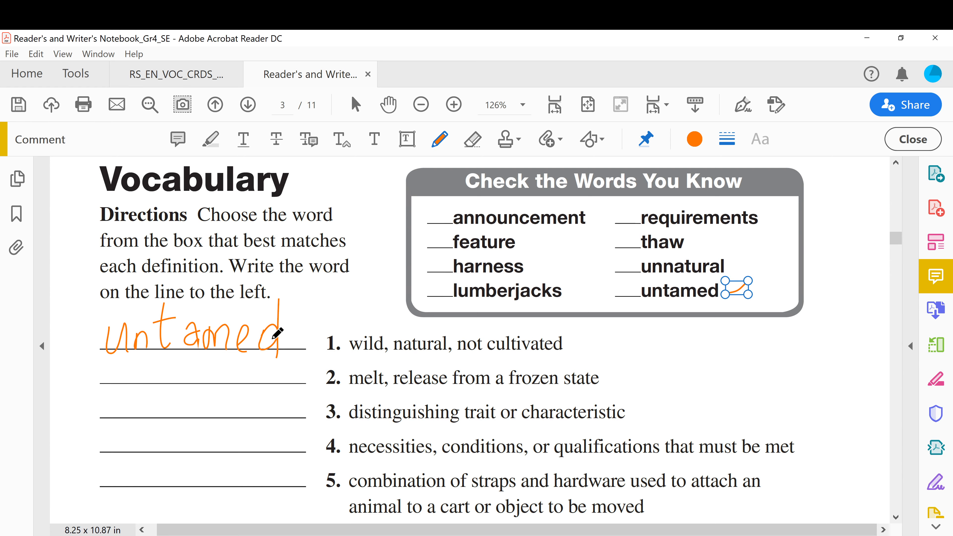
pyautogui.moveTo(338, 384)
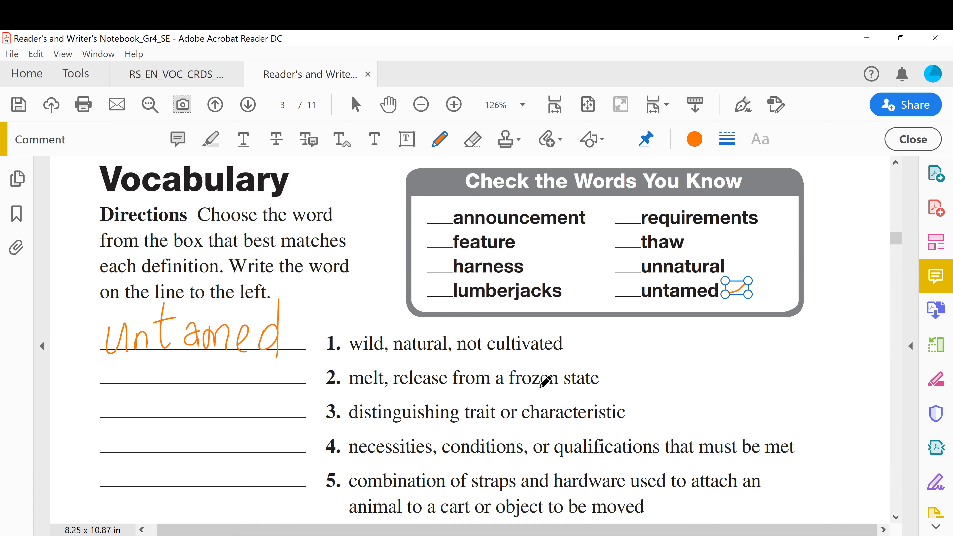
pyautogui.moveTo(579, 367)
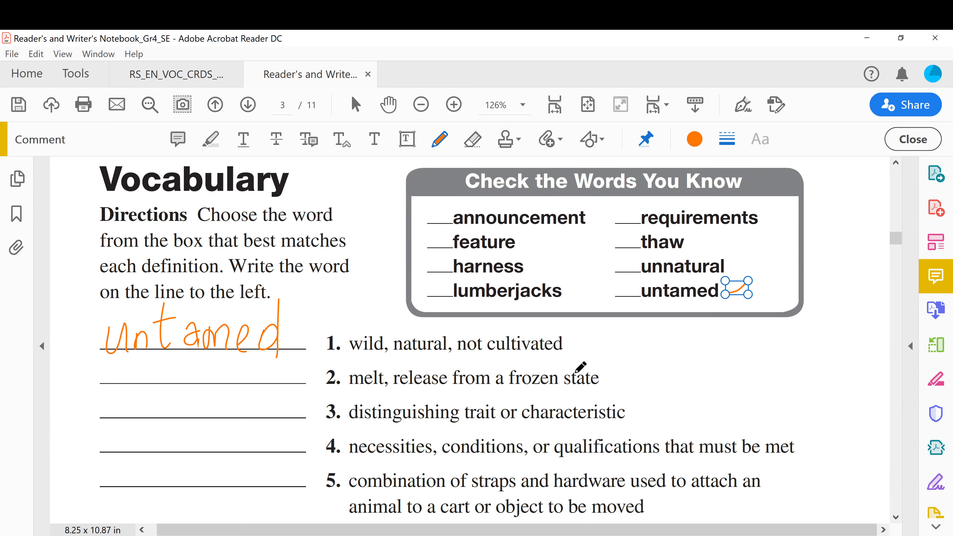
pyautogui.moveTo(124, 363)
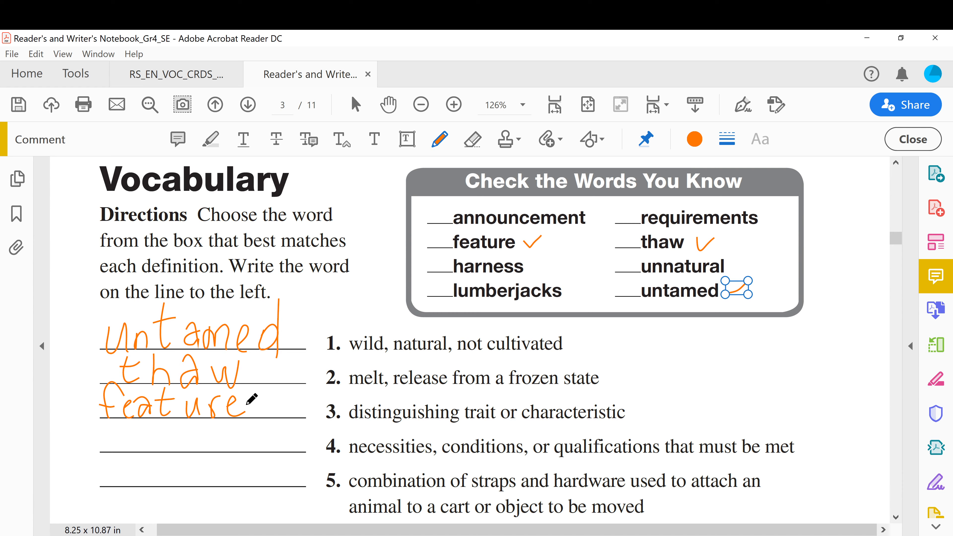
pyautogui.moveTo(638, 459)
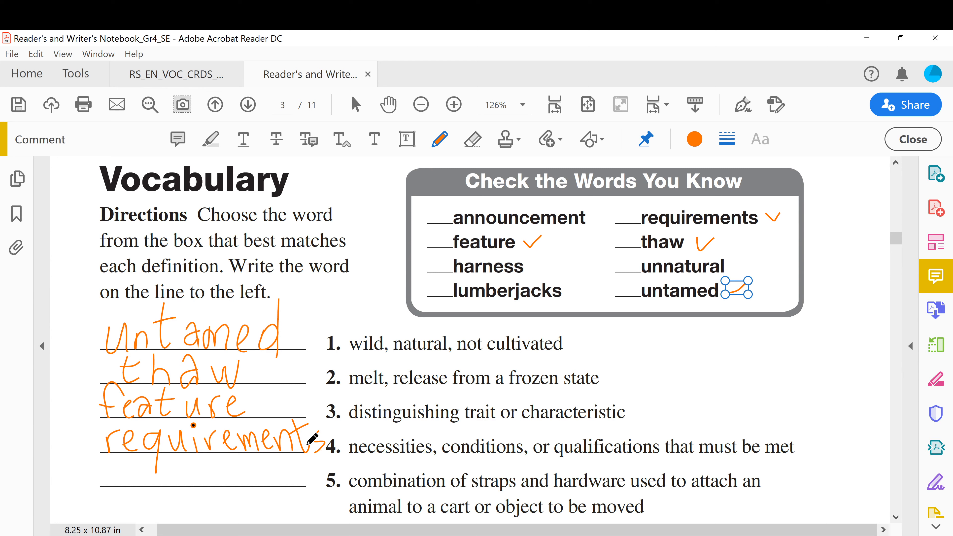
# Tick harness in the word box and handwrite harness in orange on answer line 5
pyautogui.moveTo(520, 255); pyautogui.dragTo(550, 273)
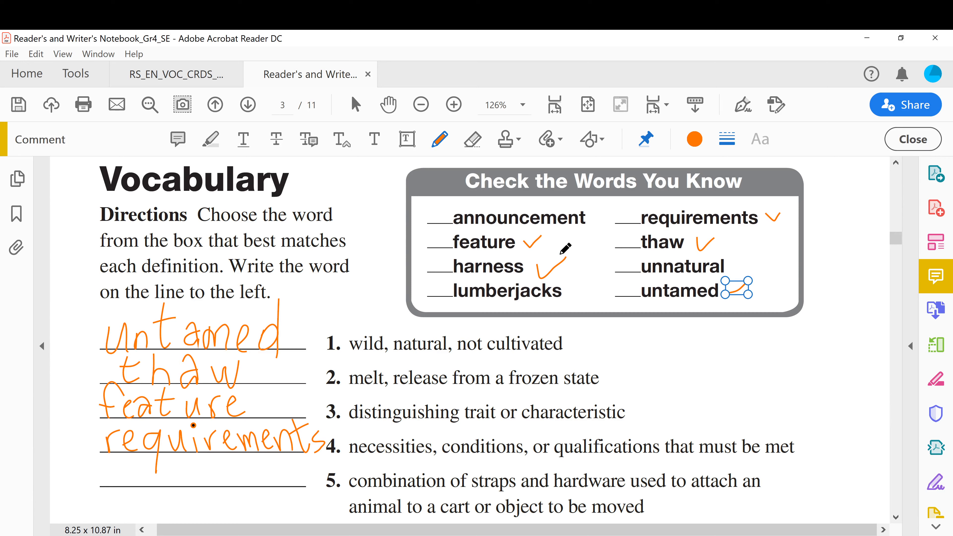
pyautogui.moveTo(113, 462); pyautogui.dragTo(146, 492)
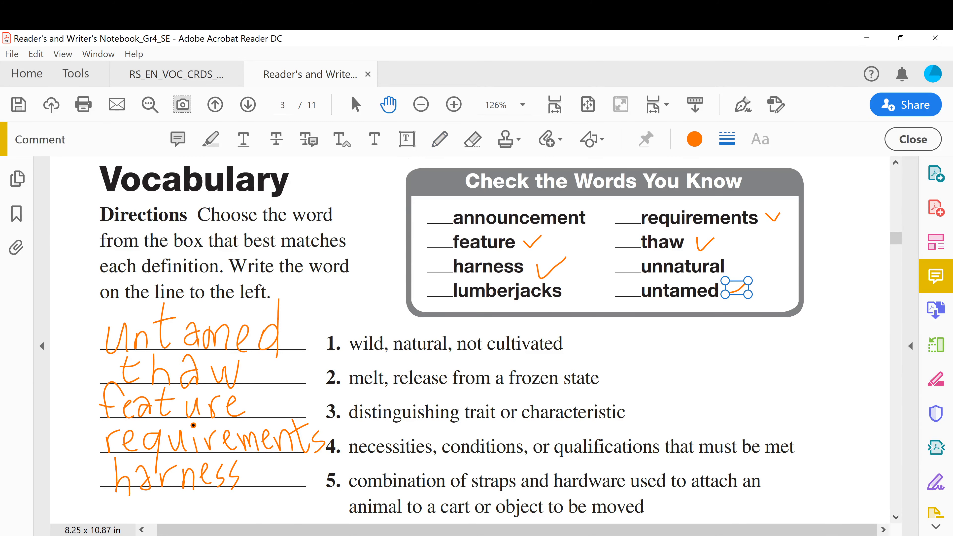
pyautogui.scroll(-3)
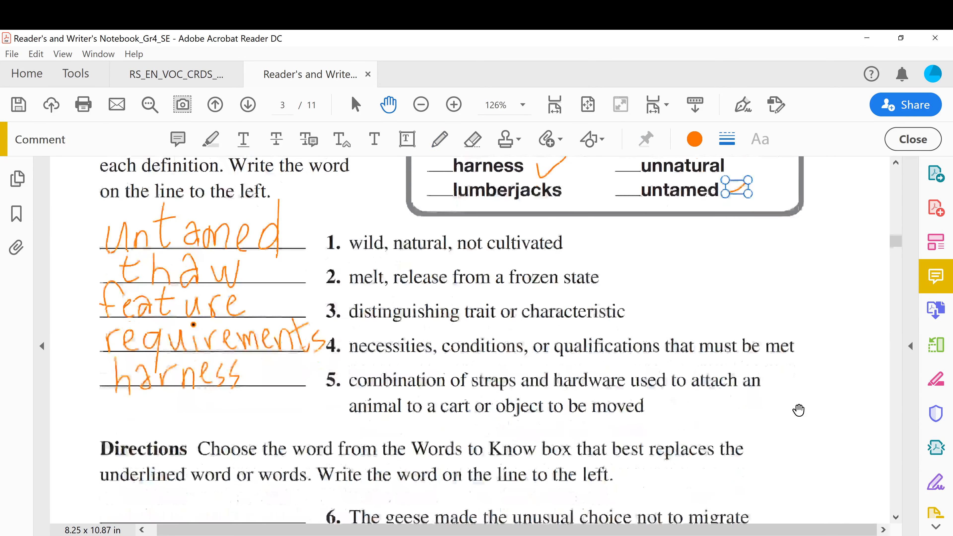
# Scroll down the worksheet to reach the second section with sentences six through ten
pyautogui.scroll(-3)
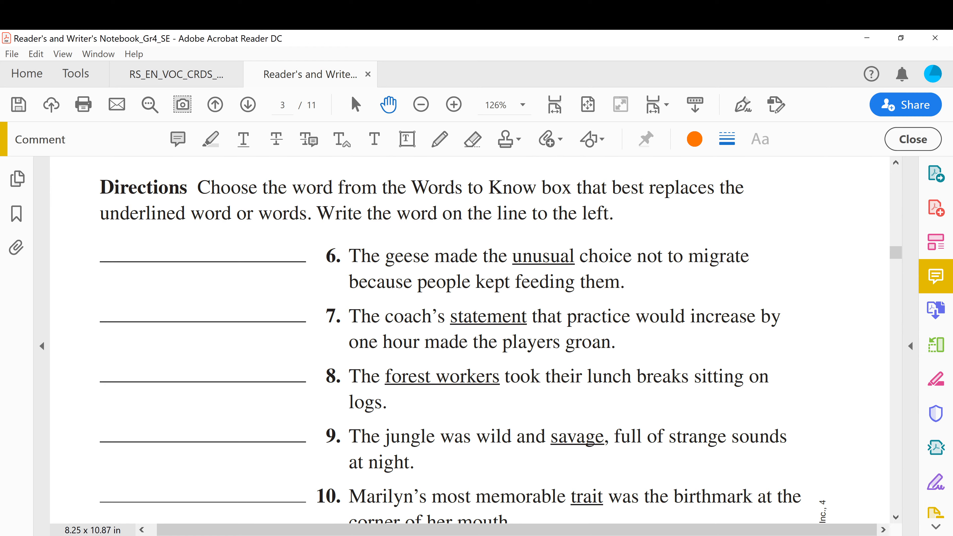
pyautogui.scroll(-3)
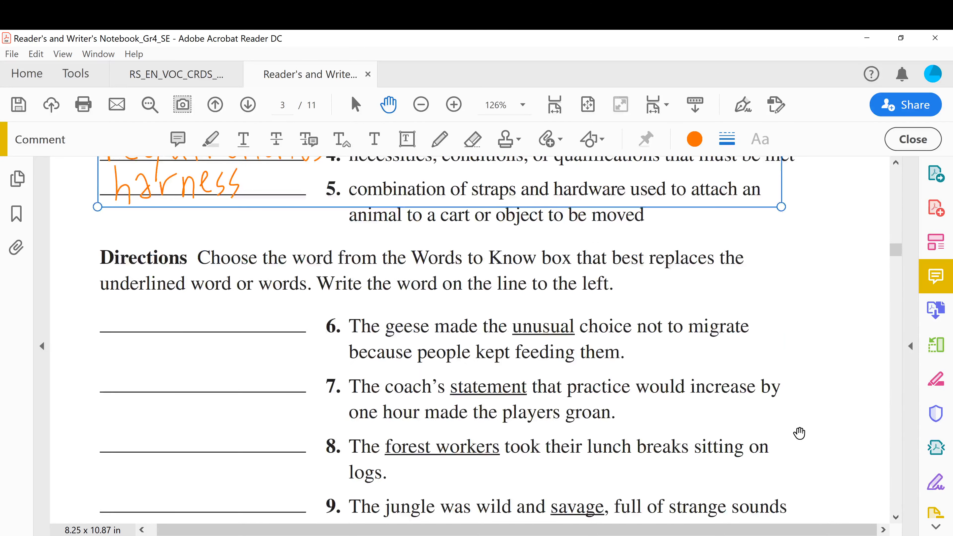
pyautogui.scroll(-3)
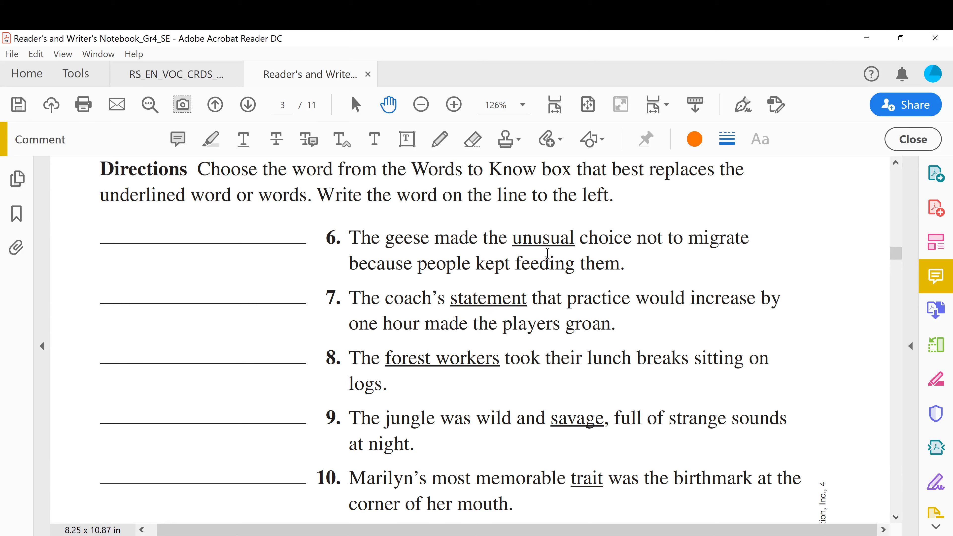
pyautogui.moveTo(604, 239)
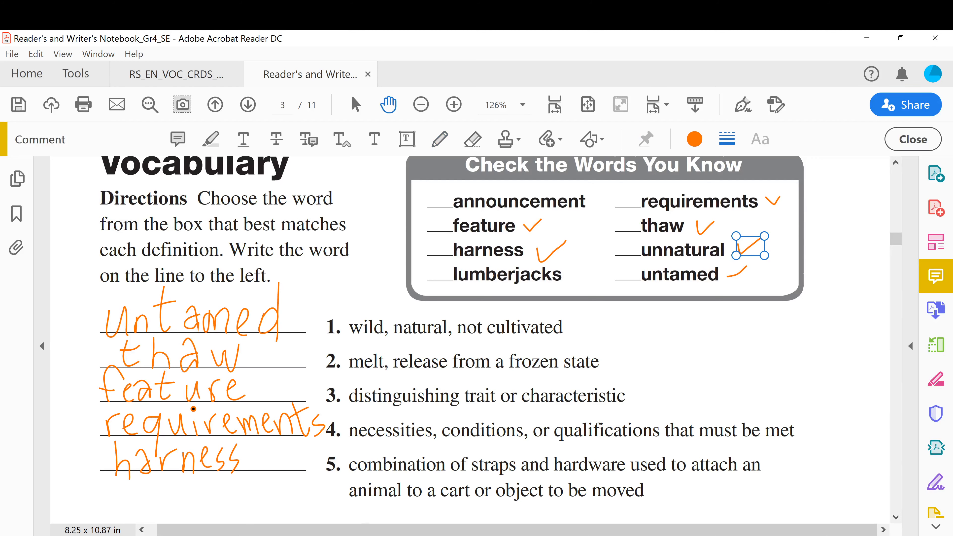
# Handwrite unnatural on sentence 6's line, then begin announcement on sentence 7's line
pyautogui.scroll(-3)
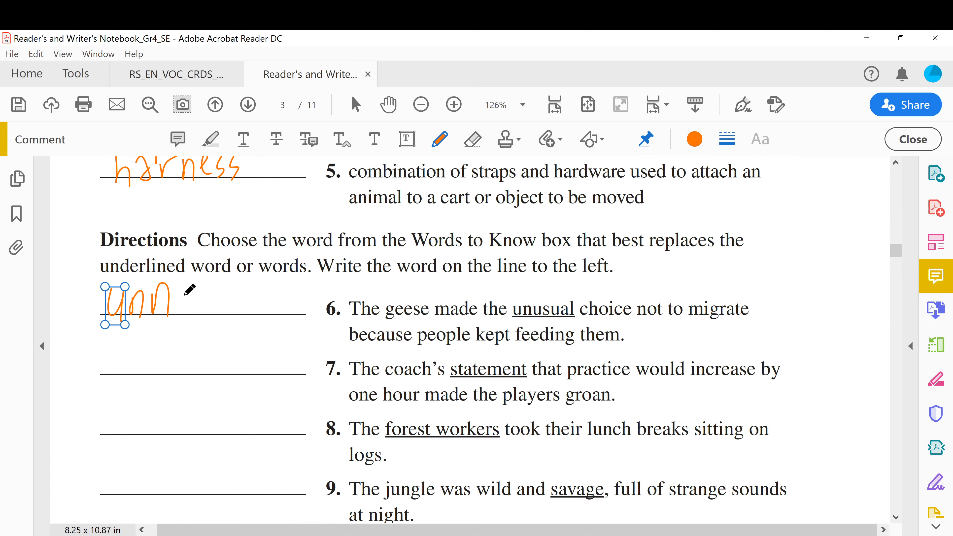
pyautogui.moveTo(155, 301); pyautogui.dragTo(234, 301)
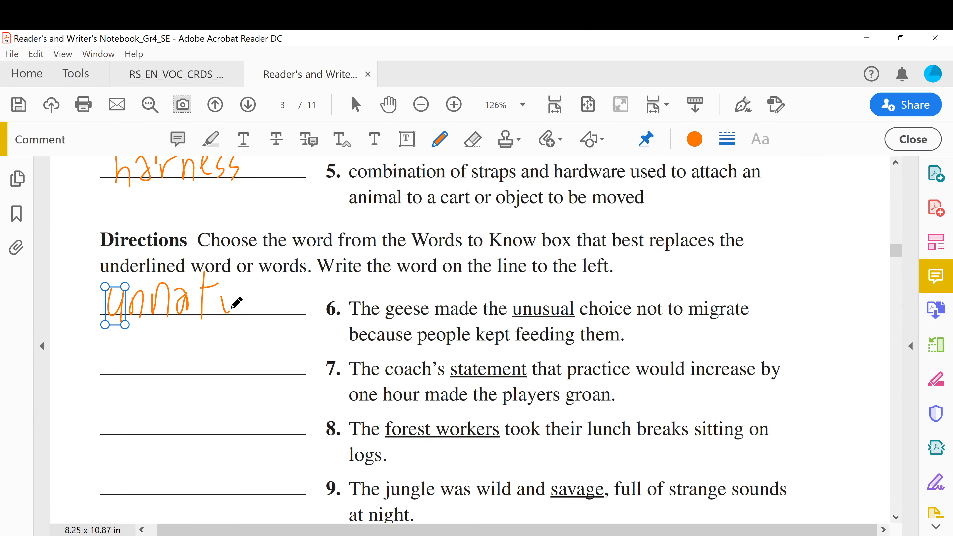
pyautogui.moveTo(225, 299); pyautogui.dragTo(304, 299)
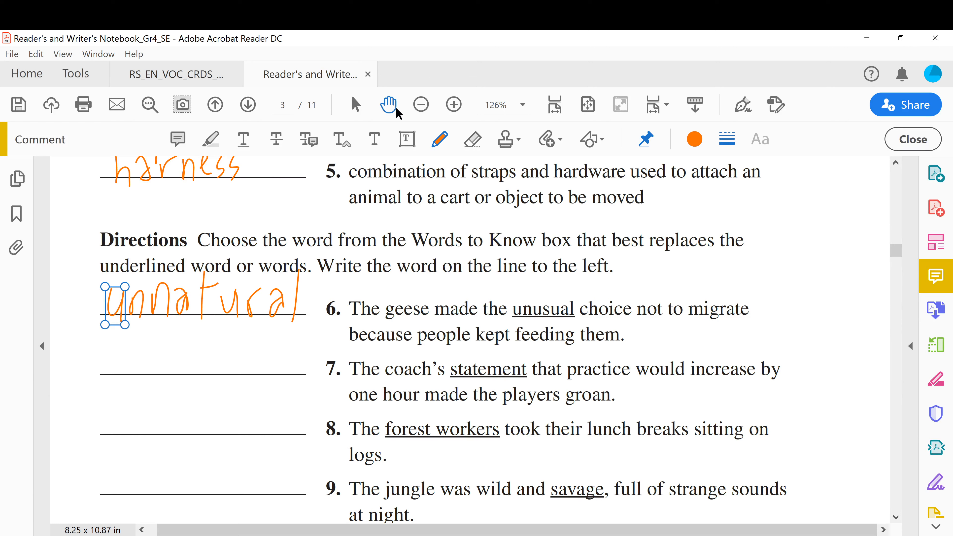
pyautogui.moveTo(388, 104)
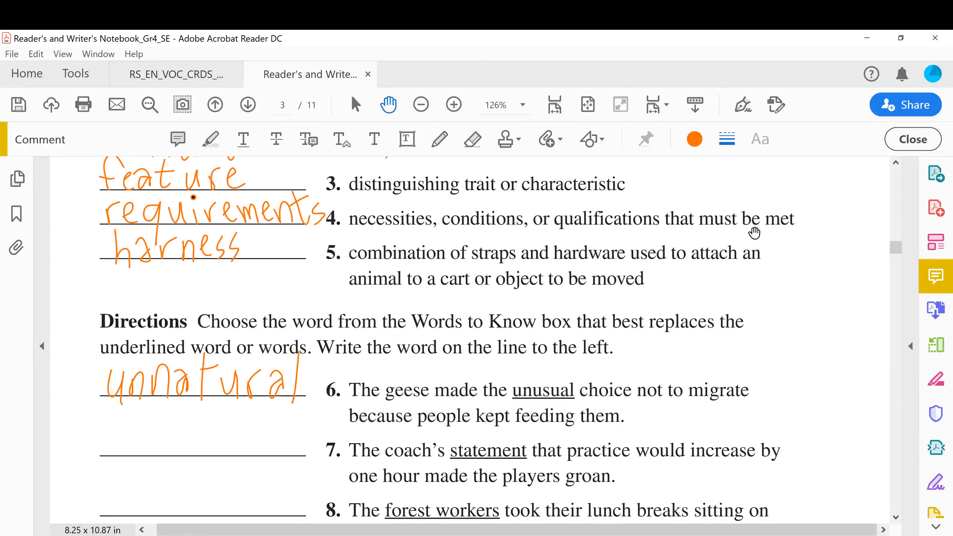
pyautogui.click(440, 139)
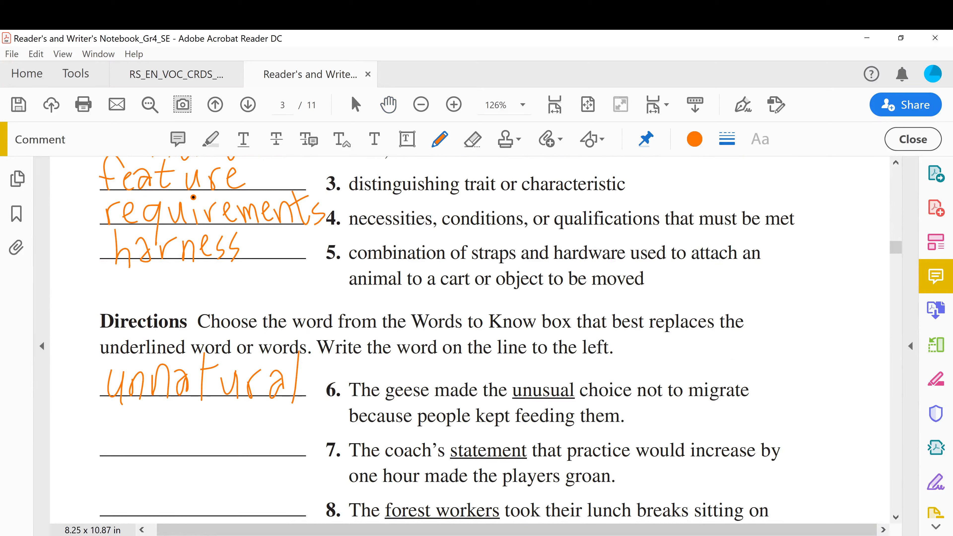
pyautogui.write('announcement')
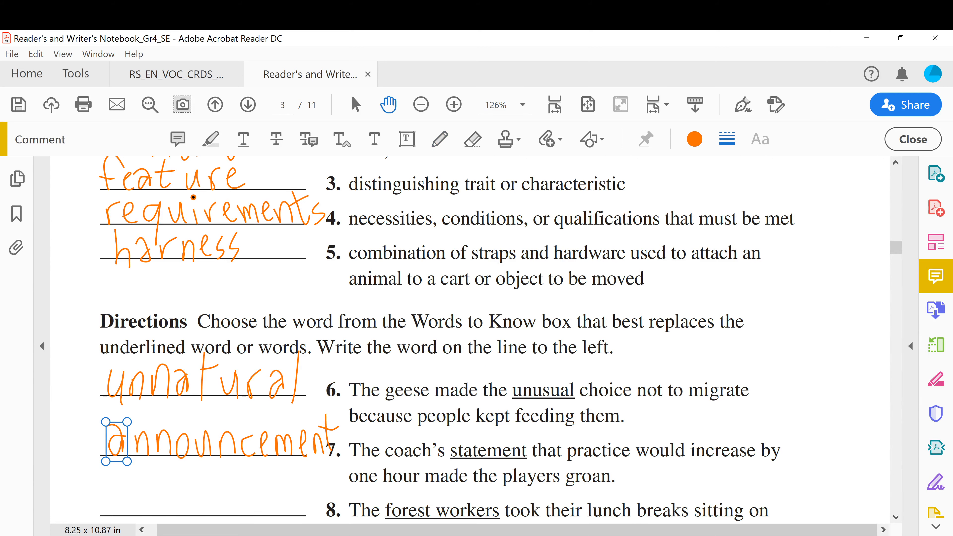
# Handwrite lumberjacks on sentence 8's line and untamed on sentence 9's line
pyautogui.scroll(-3)
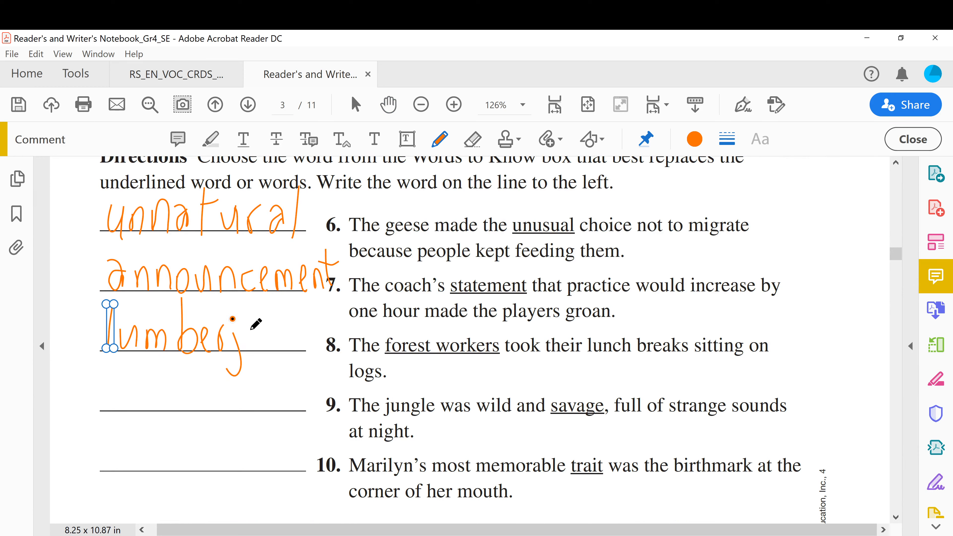
pyautogui.moveTo(244, 331); pyautogui.dragTo(304, 338)
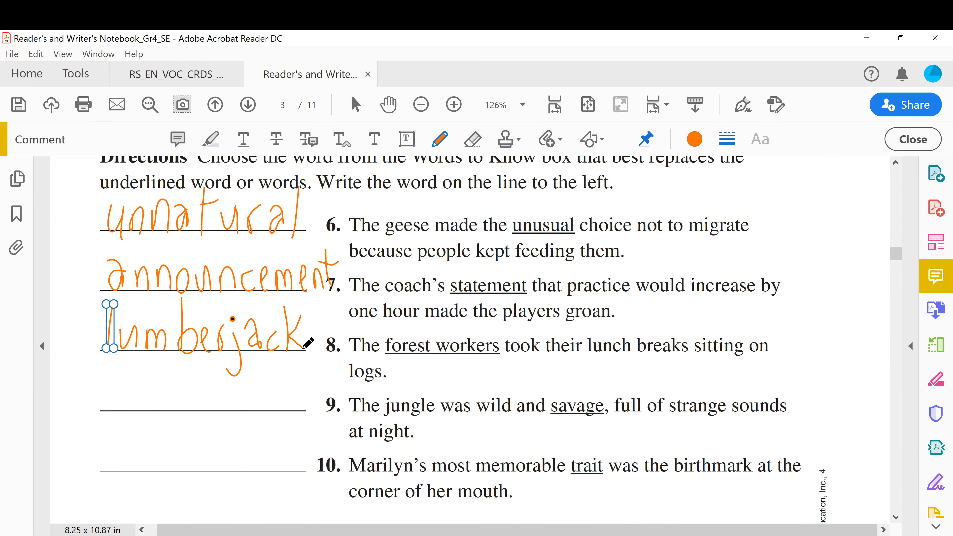
pyautogui.moveTo(298, 338); pyautogui.dragTo(310, 352)
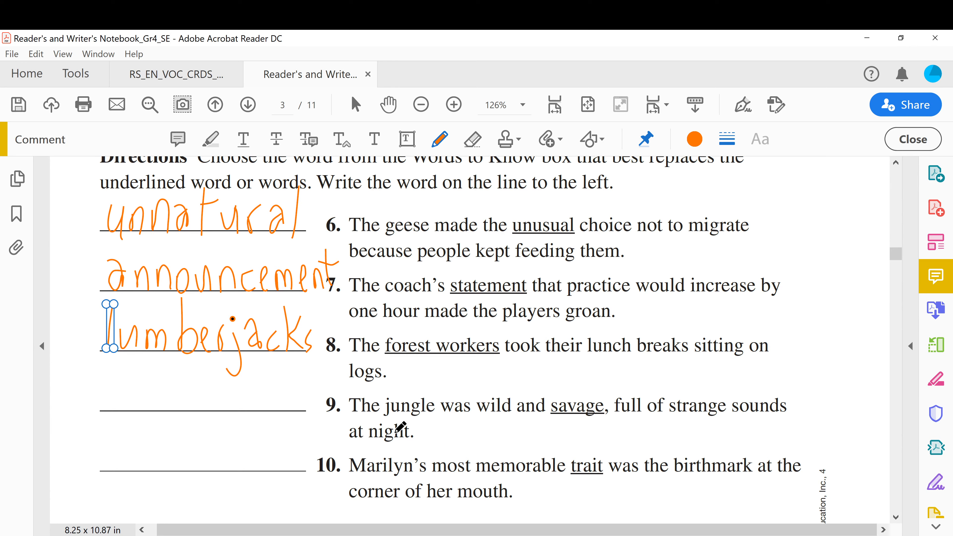
pyautogui.moveTo(115, 380)
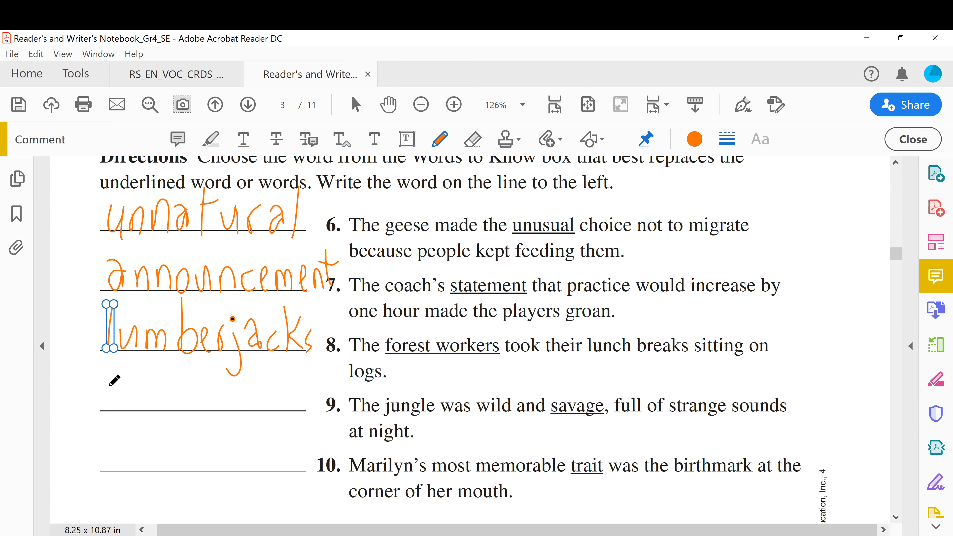
pyautogui.moveTo(109, 395); pyautogui.dragTo(146, 414)
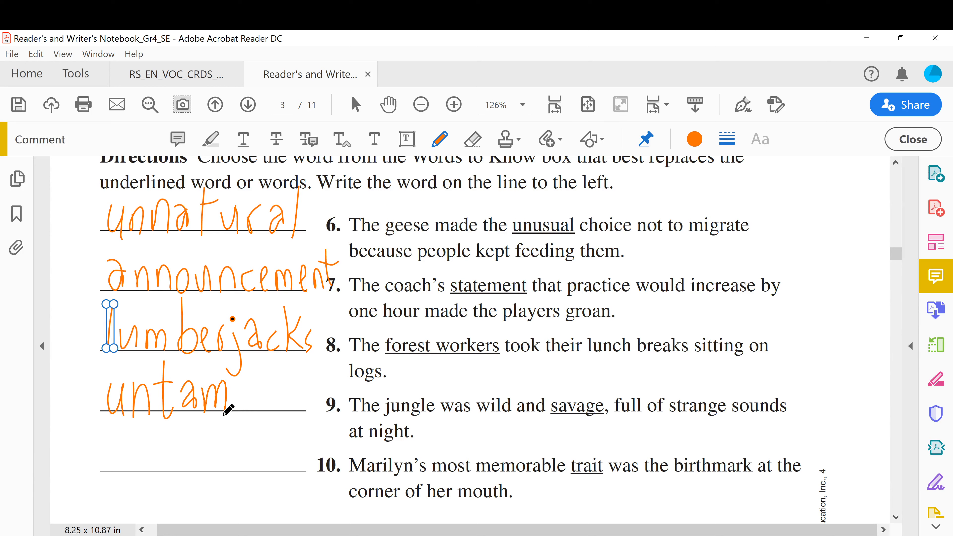
pyautogui.moveTo(228, 395); pyautogui.dragTo(270, 413)
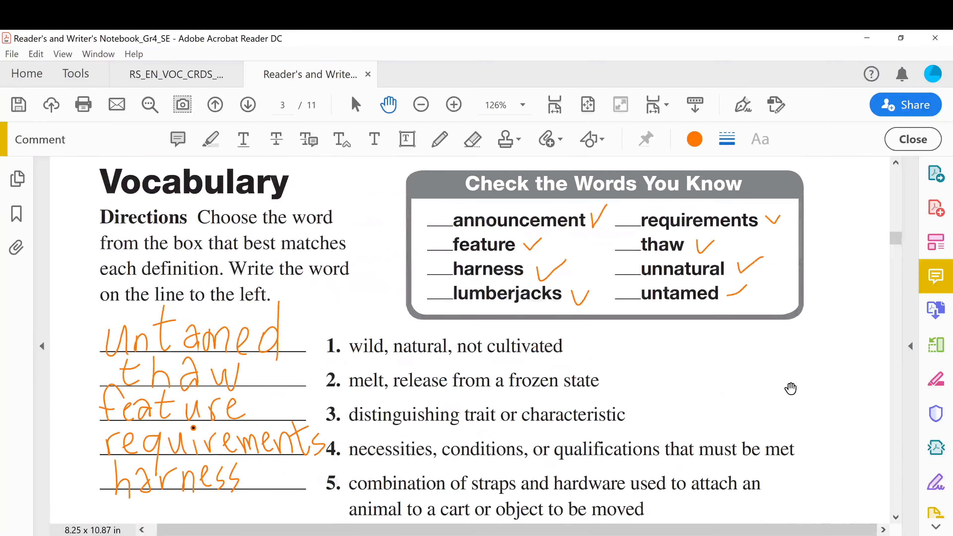
pyautogui.scroll(-3)
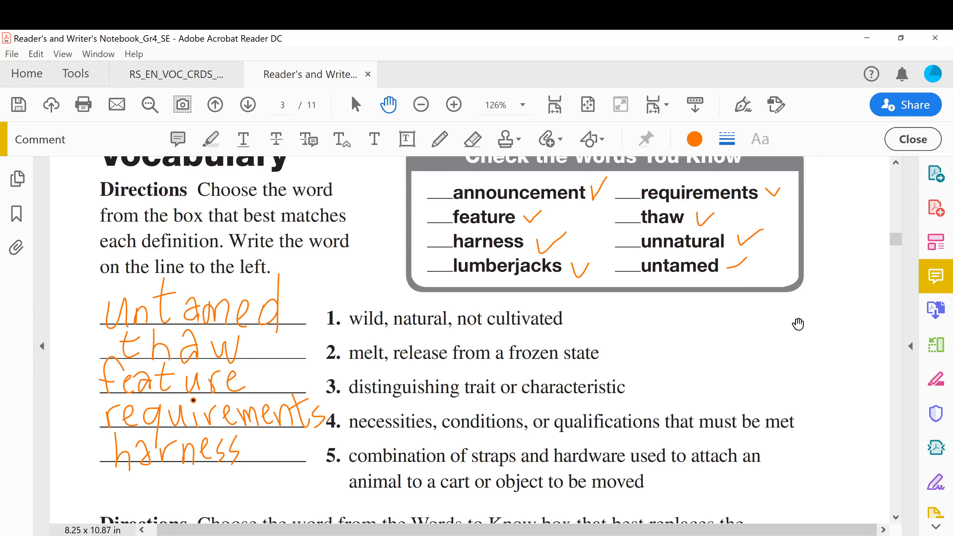
pyautogui.moveTo(819, 436)
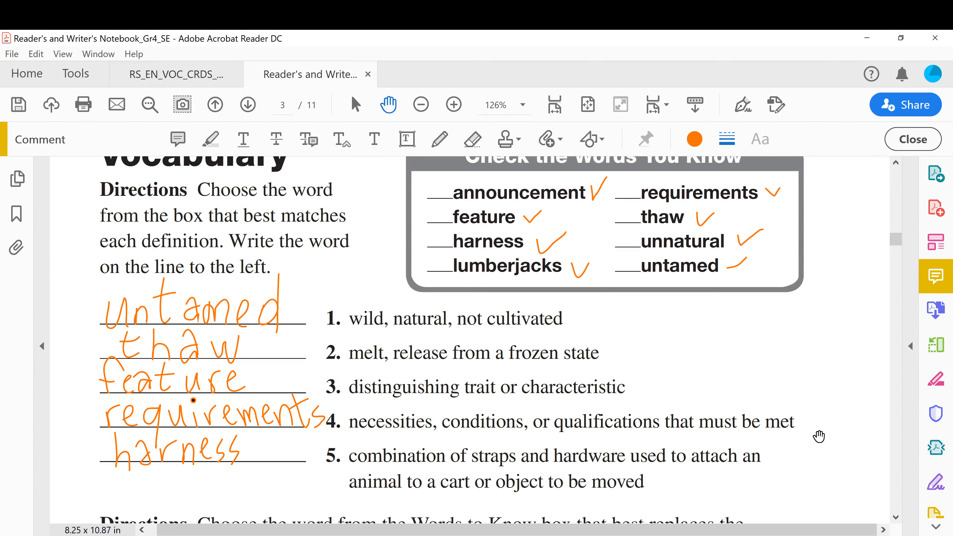
pyautogui.scroll(-3)
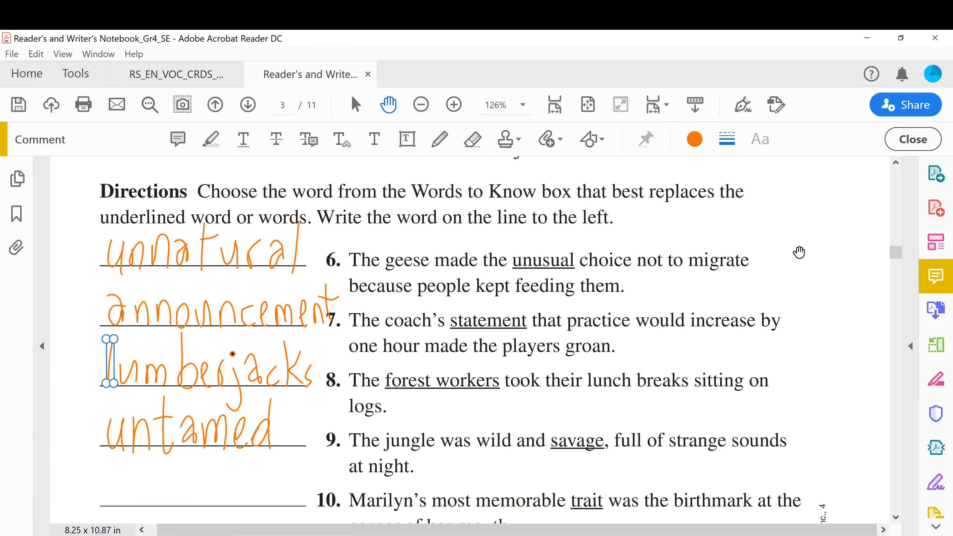
pyautogui.scroll(-3)
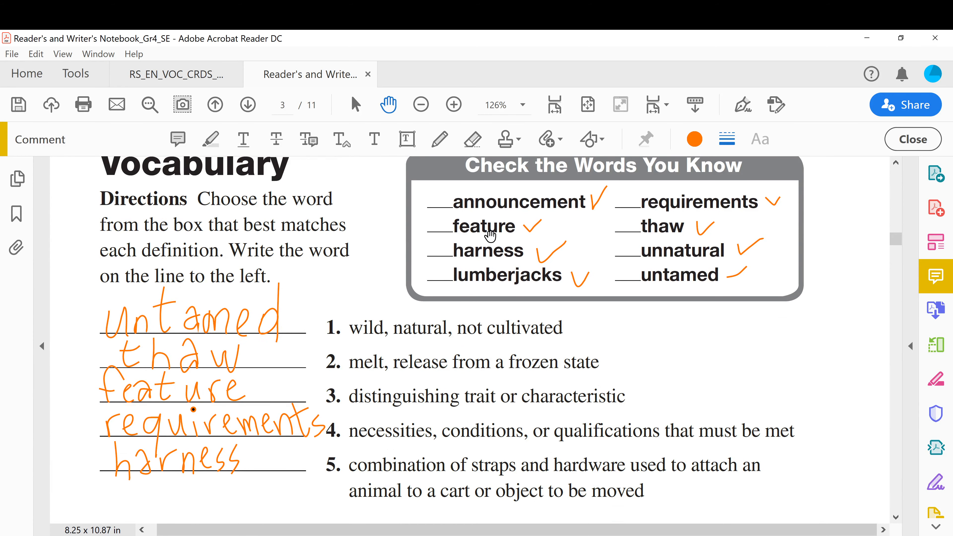
pyautogui.scroll(-3)
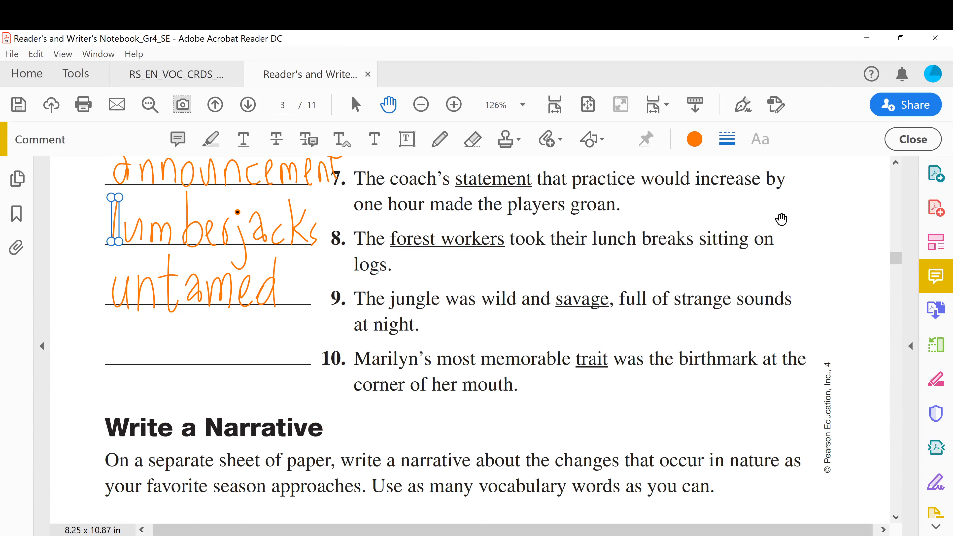
# Handwrite feature on sentence 10's line with the freehand pencil, then zoom to view the answers
pyautogui.click(439, 139)
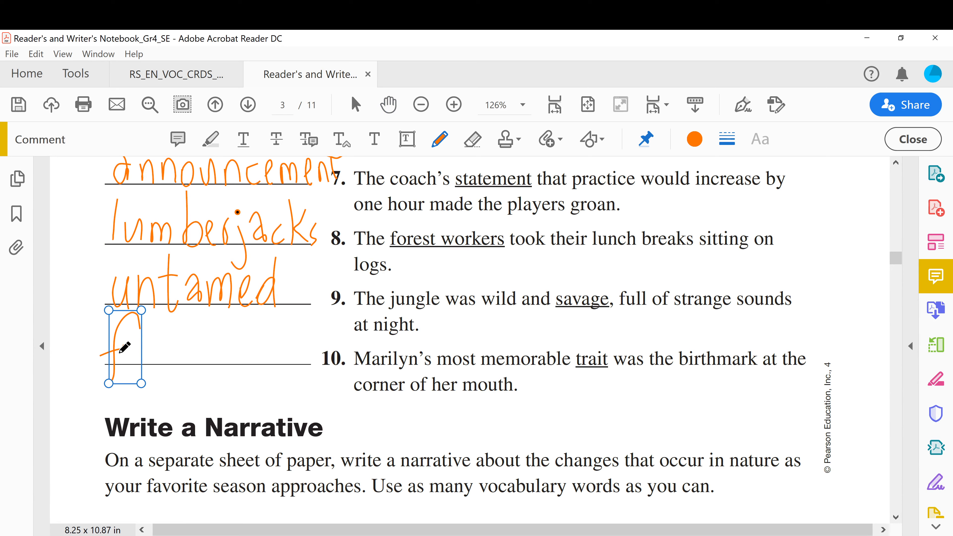
pyautogui.moveTo(127, 347); pyautogui.dragTo(219, 350)
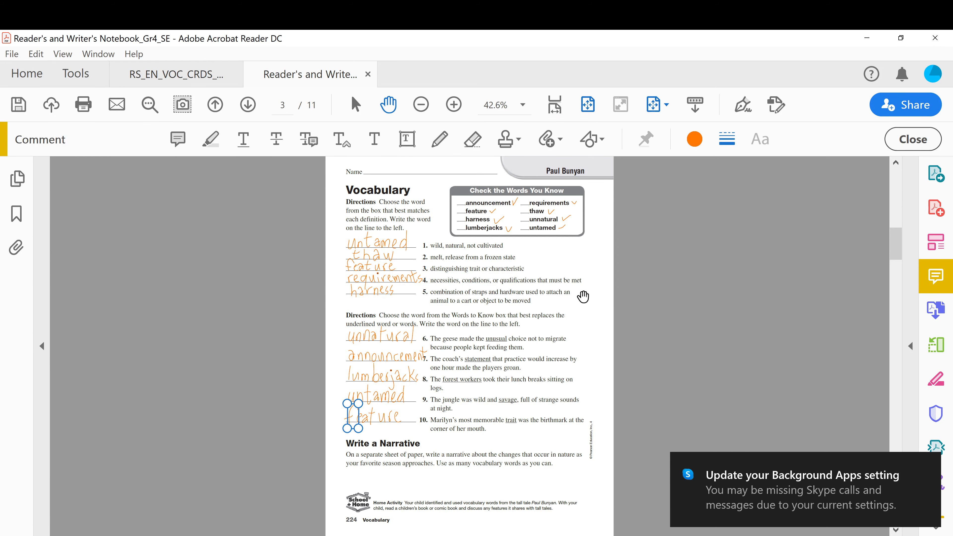
pyautogui.click(453, 104)
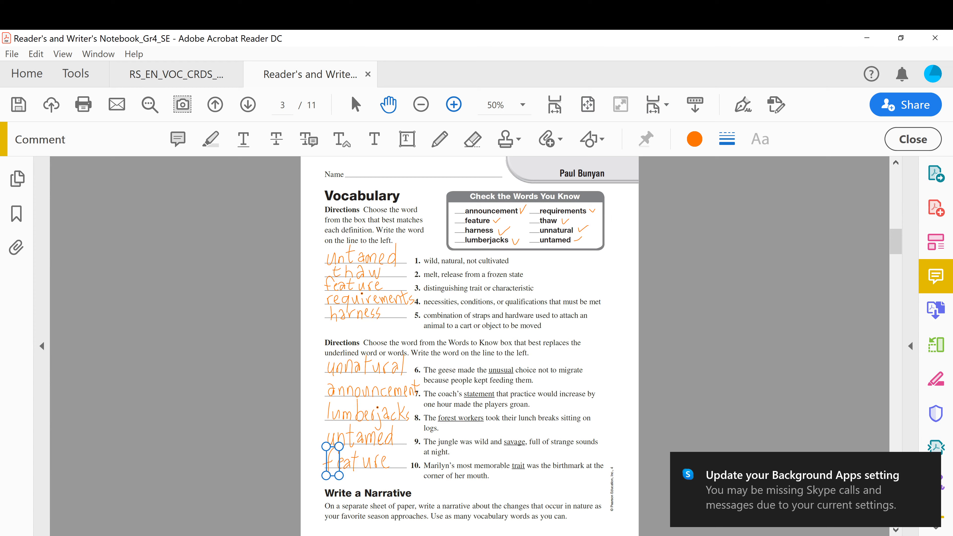
pyautogui.click(452, 104)
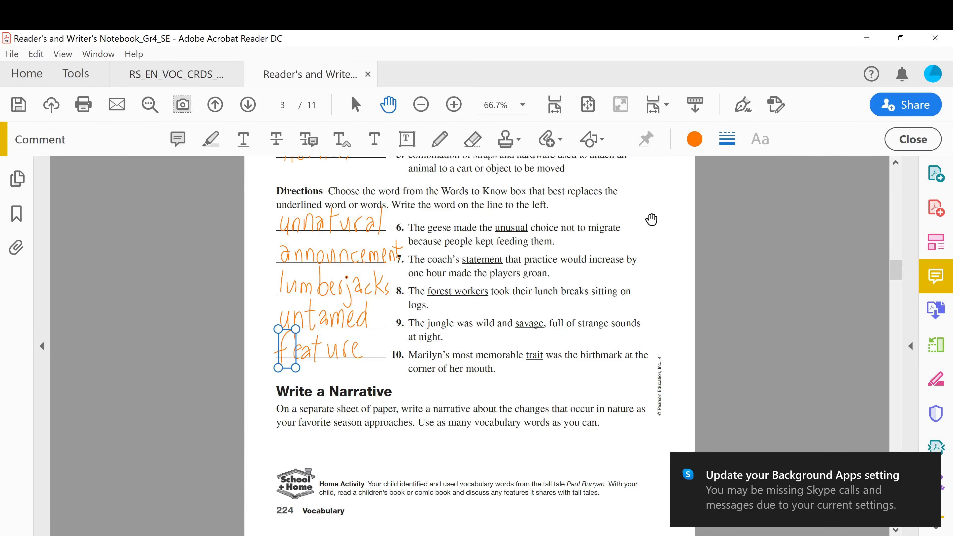